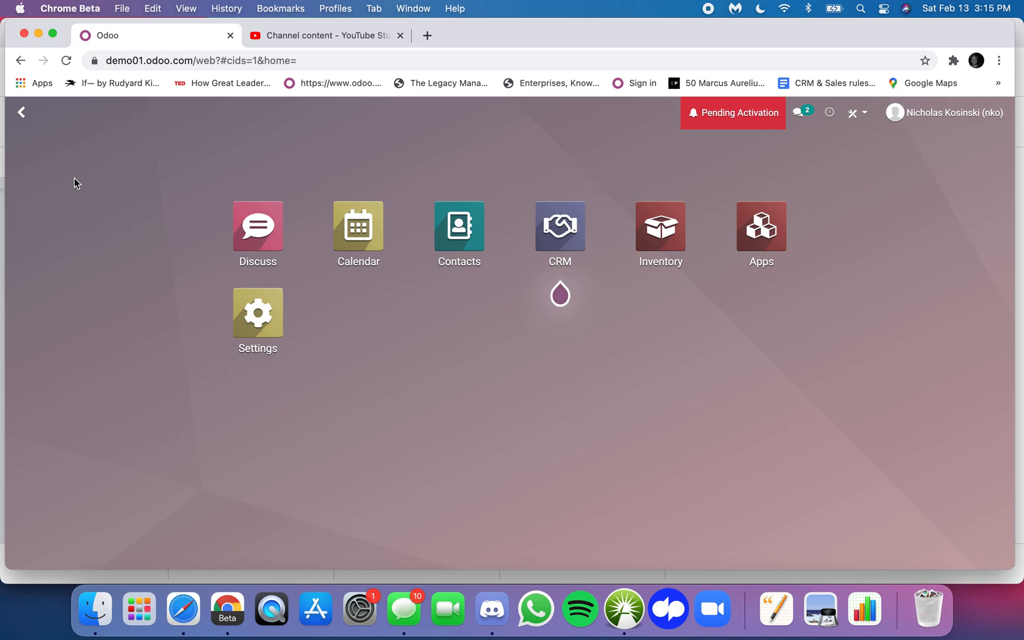
Step: Open the Inventory app's Products list, which shows no products yet
click(660, 227)
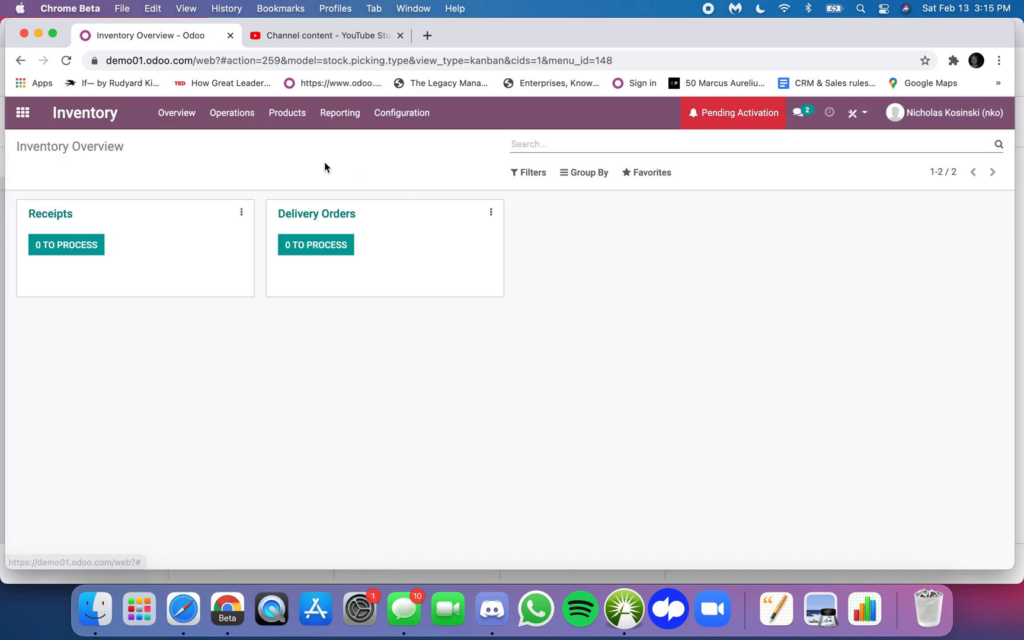
click(287, 112)
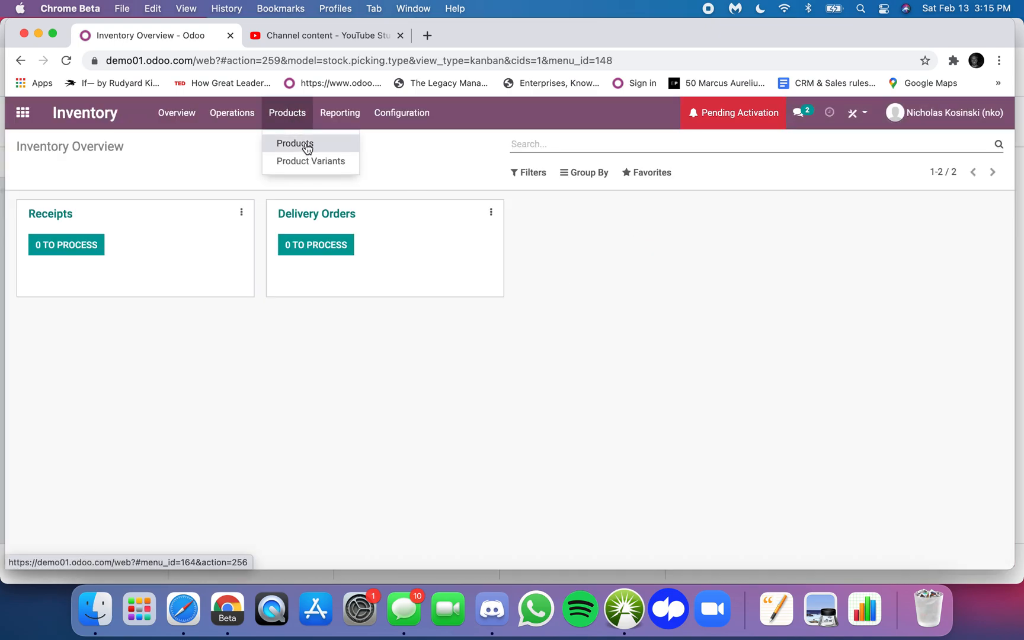
click(295, 143)
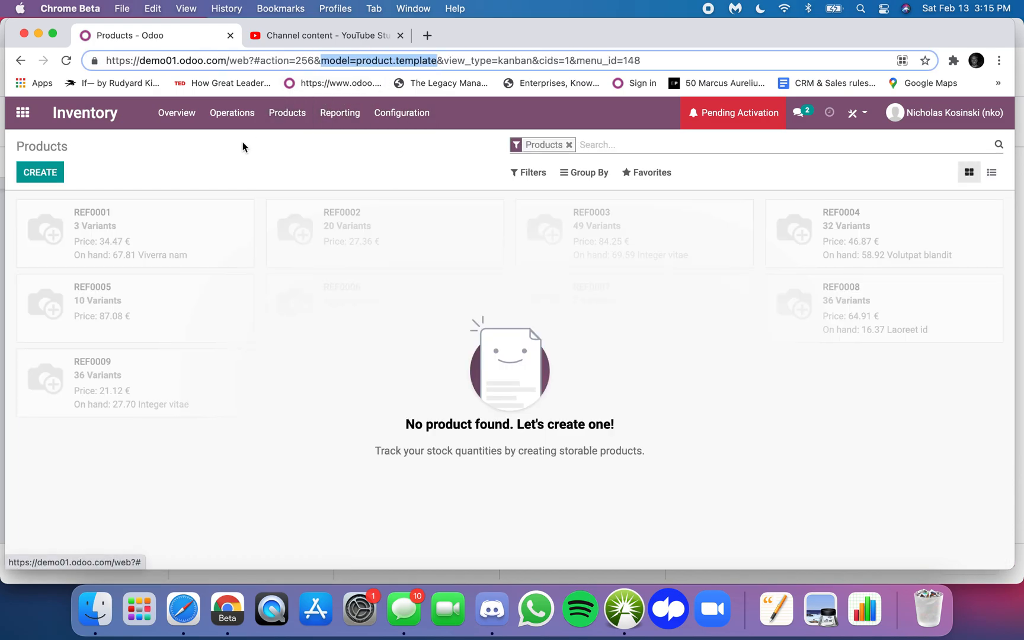
mouse_move(224, 153)
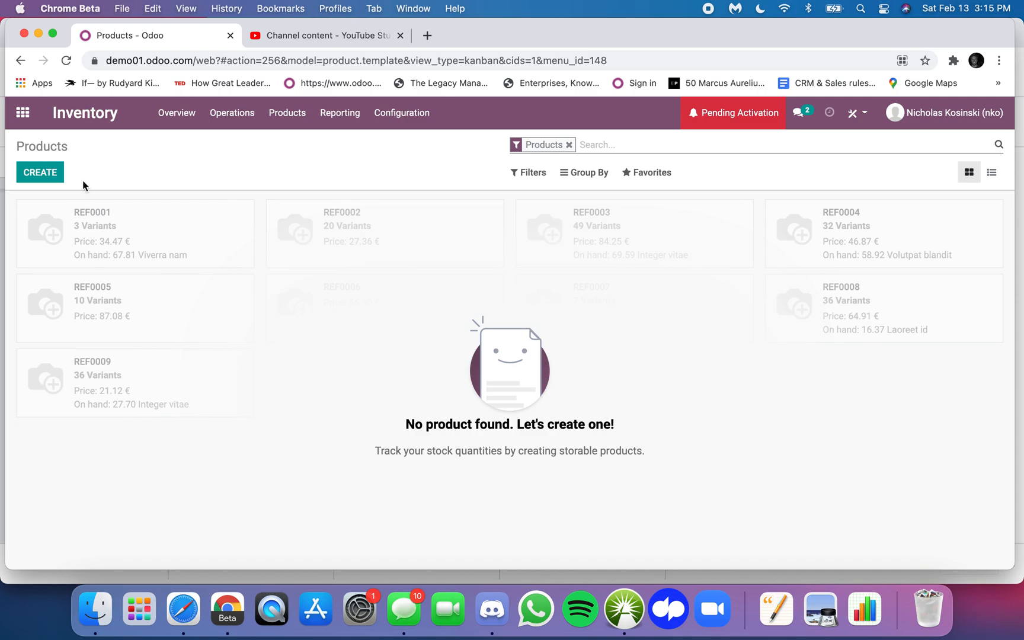
Step: Create a new product 'Product X', viewing the All category but discarding without changes
click(40, 172)
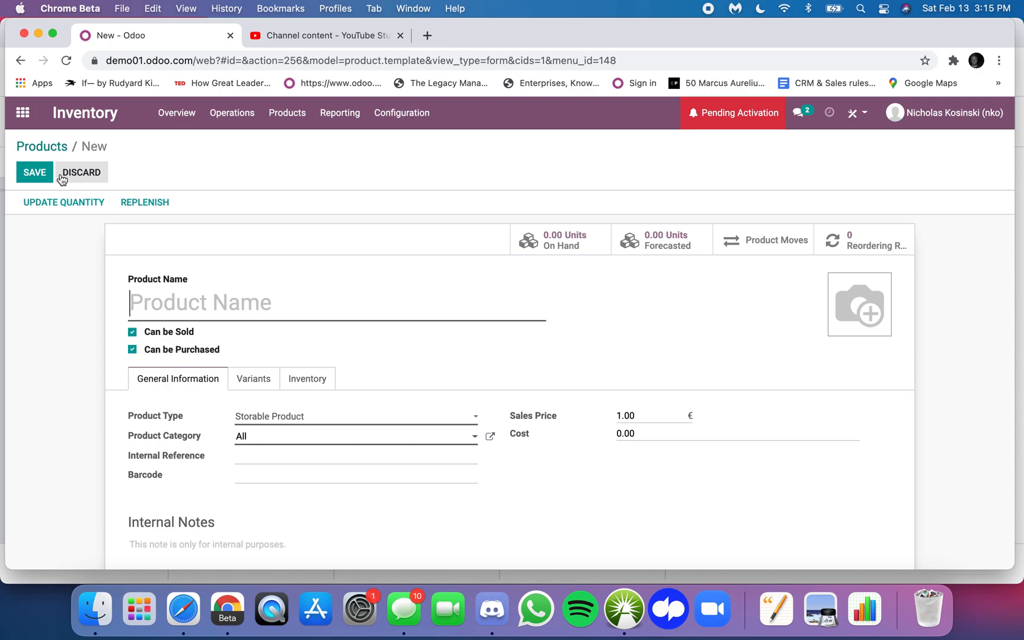
text(Product)
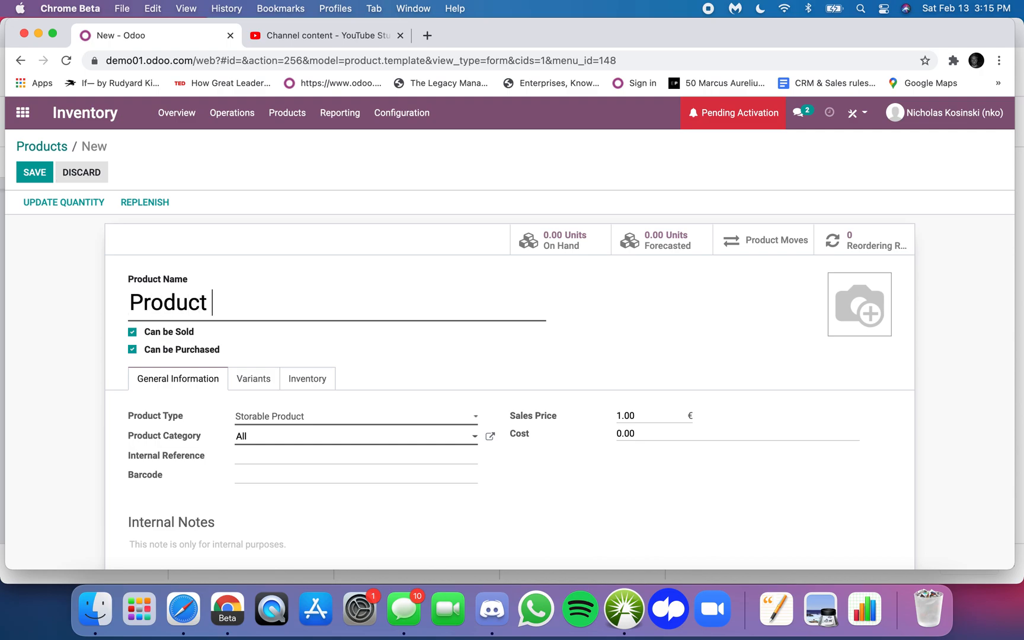
text(X)
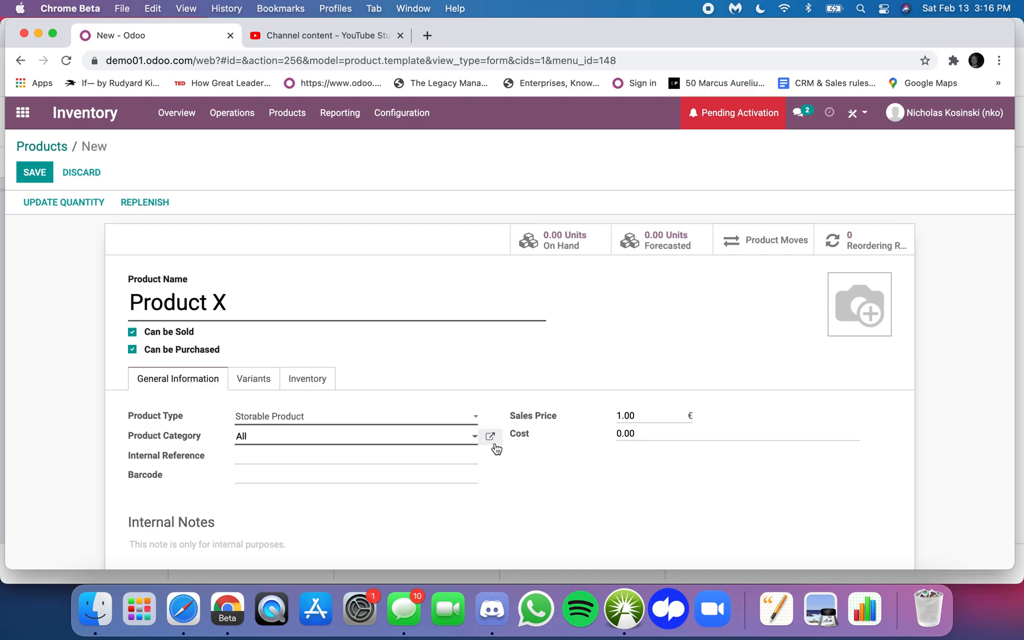
click(490, 436)
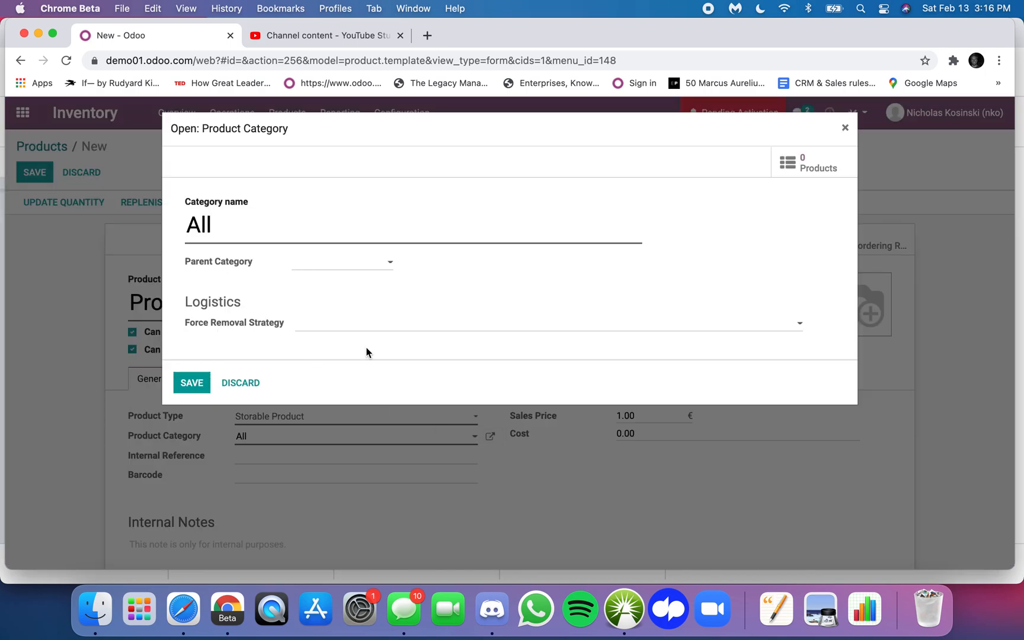
mouse_move(312, 332)
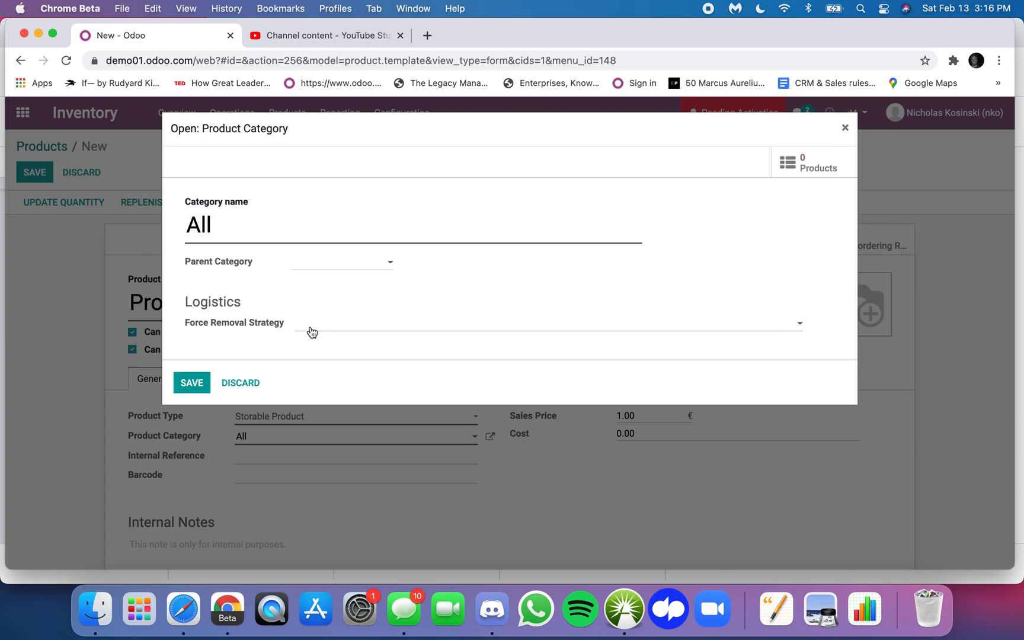
mouse_move(251, 376)
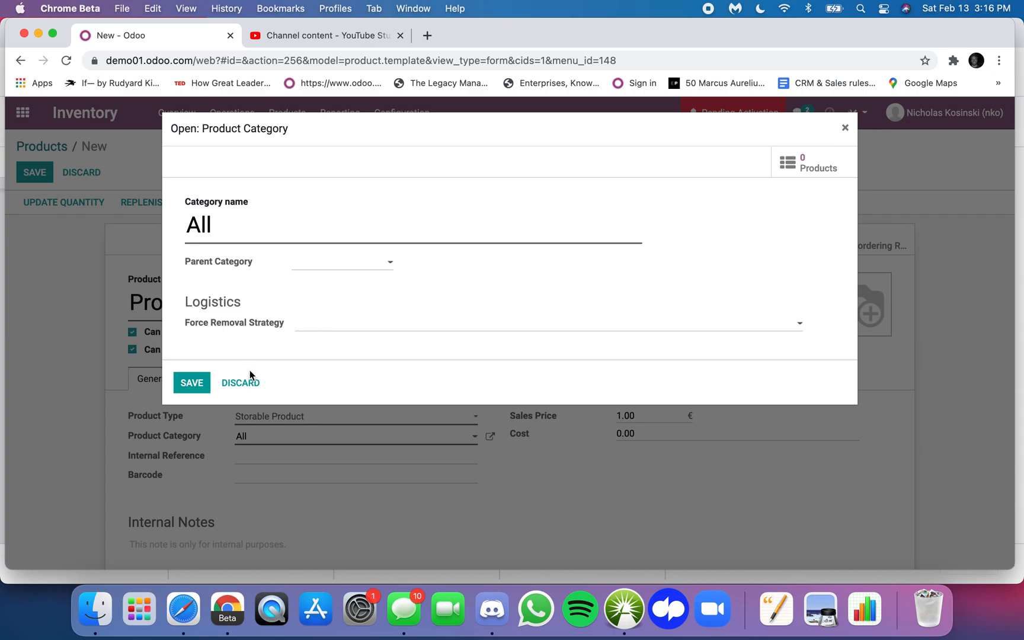
mouse_move(239, 382)
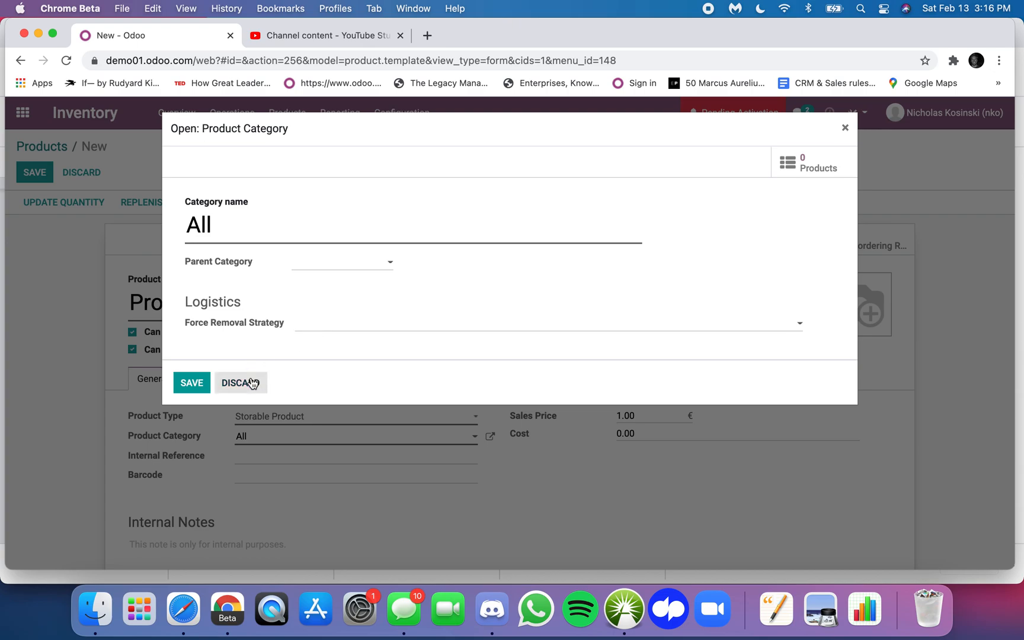
click(240, 382)
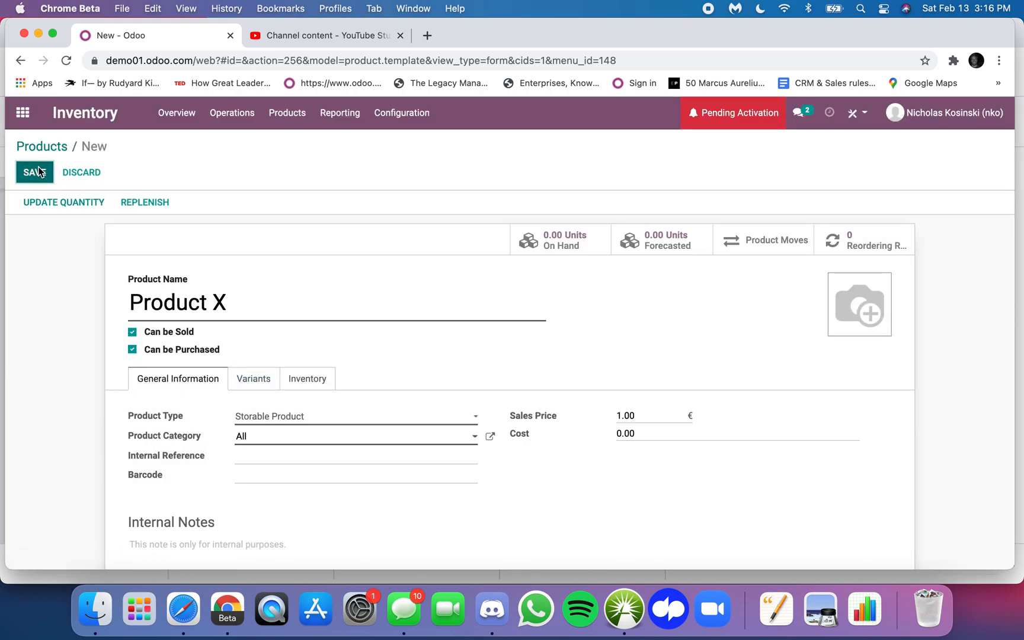
Step: Save Product X and view Product Variants, where it is the only variant
click(34, 172)
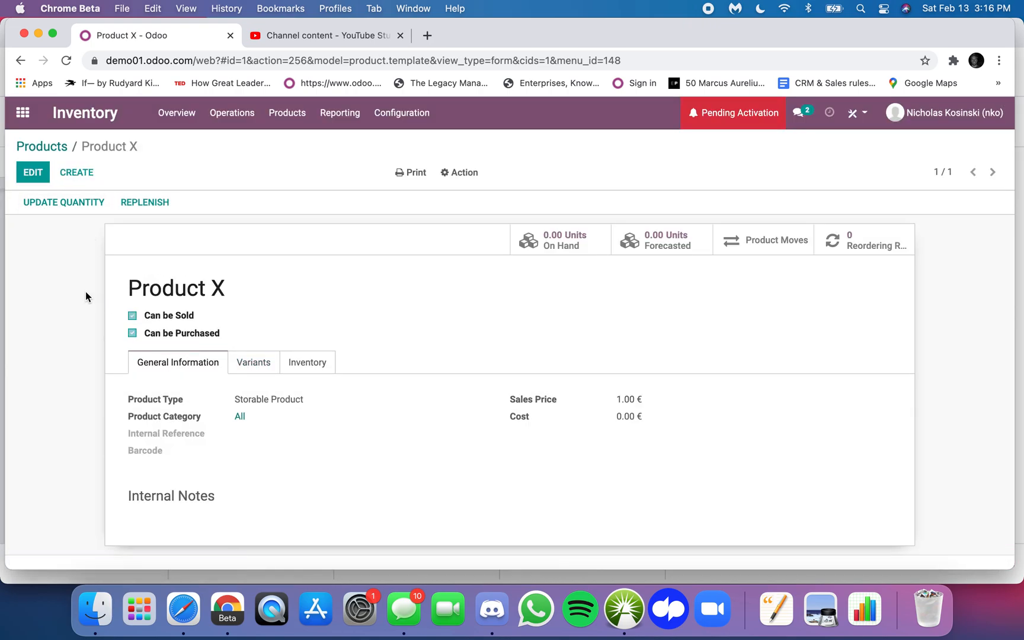
double_click(175, 288)
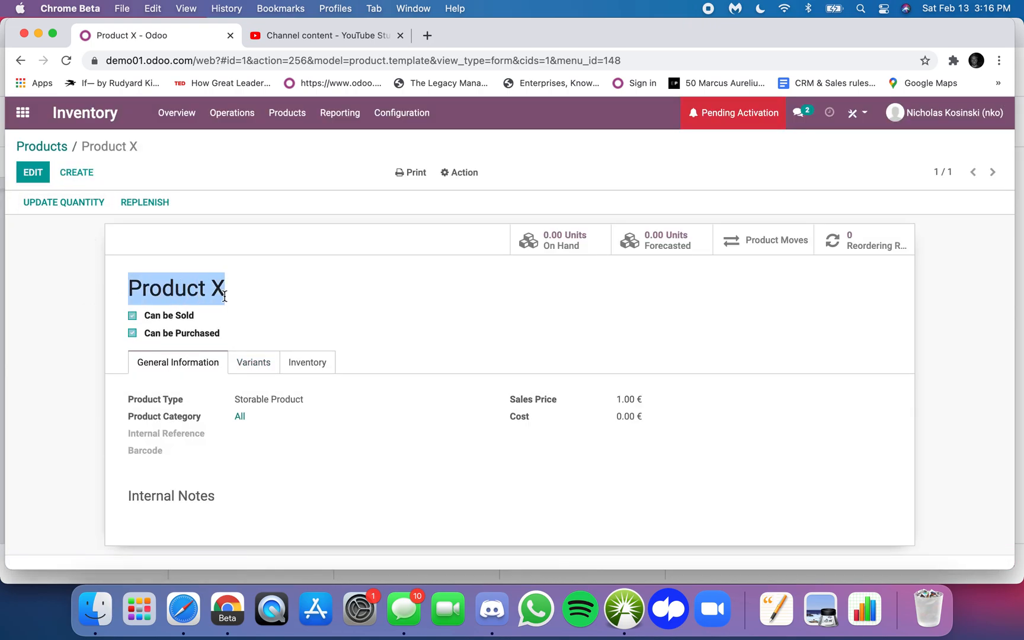
click(287, 113)
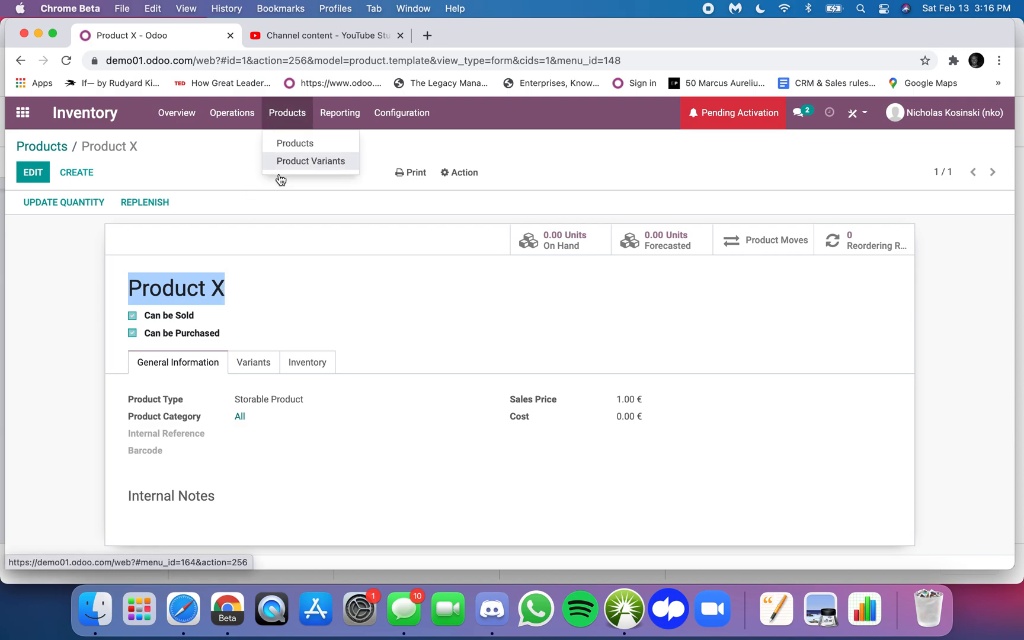
click(312, 160)
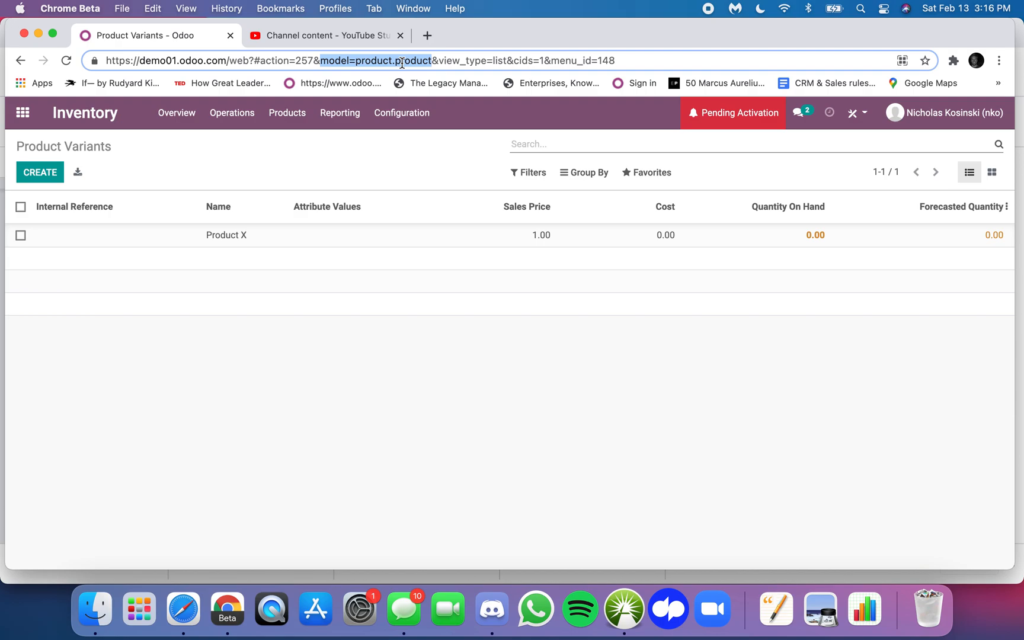
mouse_move(326, 249)
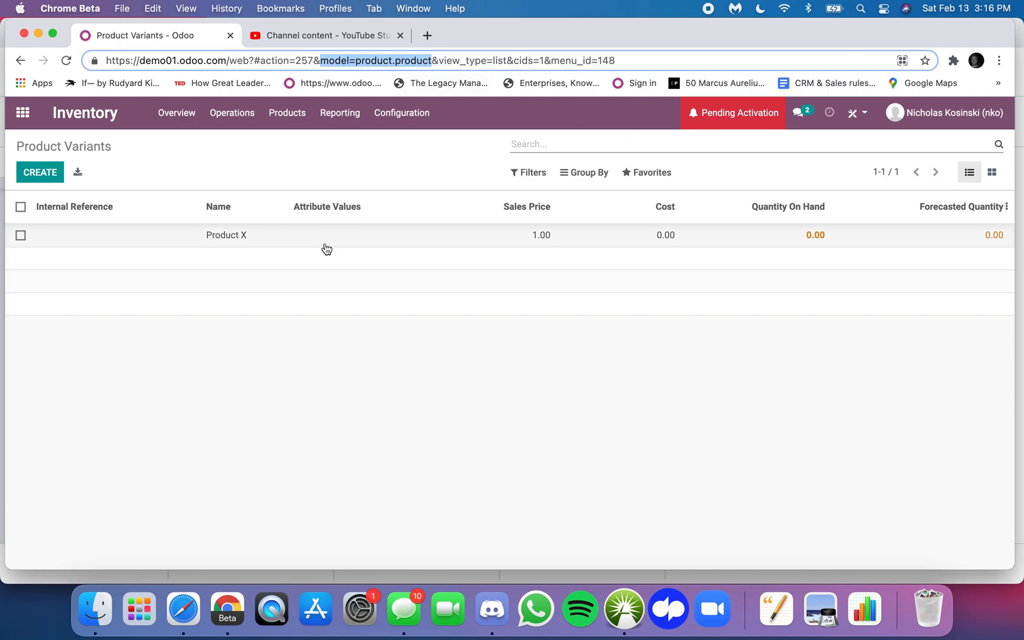
mouse_move(260, 211)
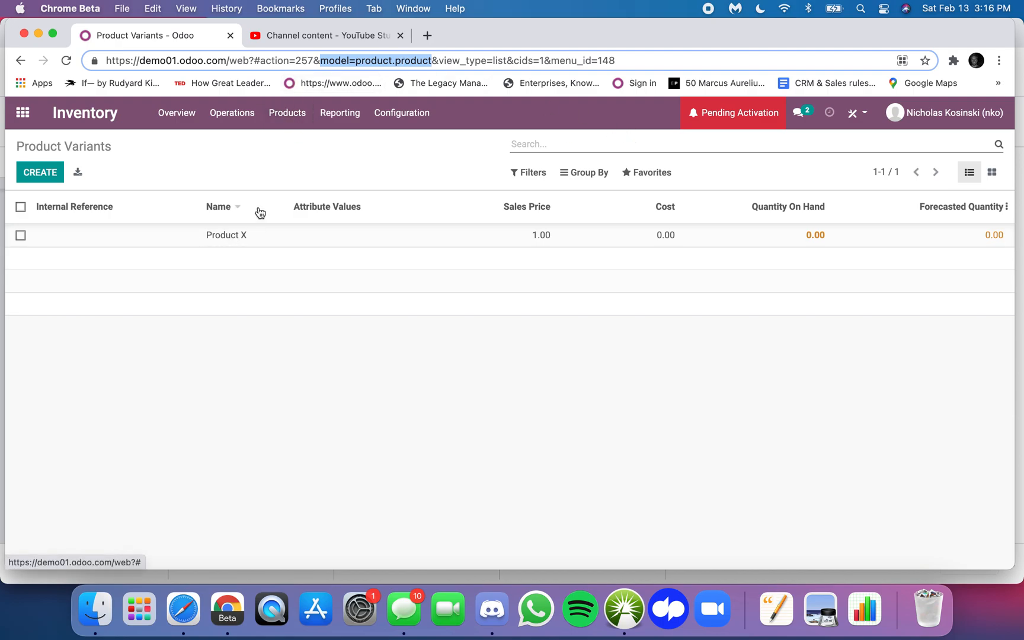
mouse_move(273, 254)
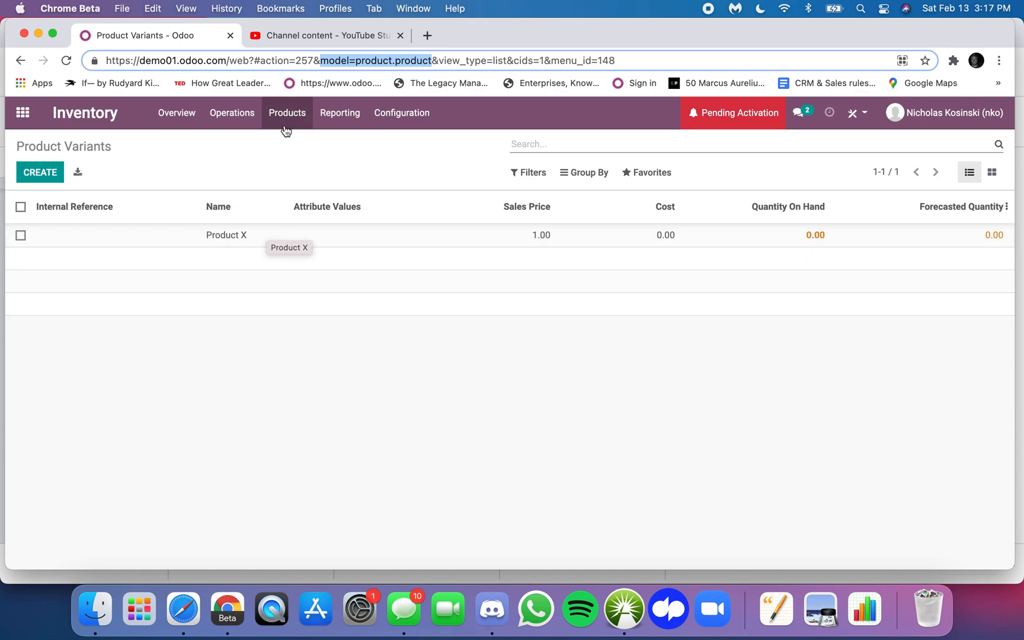
Step: Start a product named 'T-Shirt' with Size values Small, Medium and Large
click(39, 173)
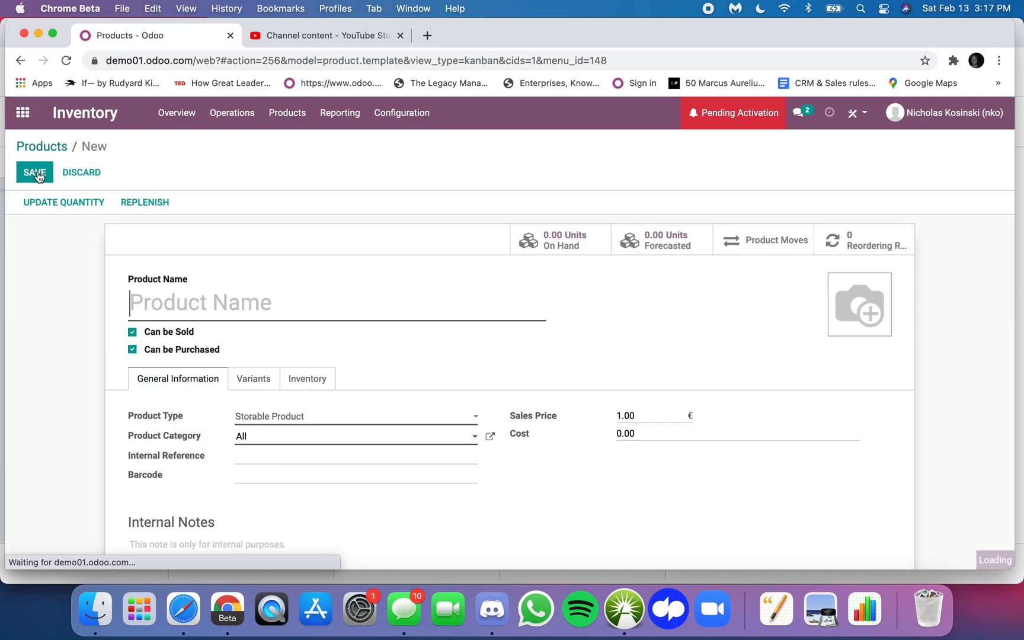
text(T-Shirt)
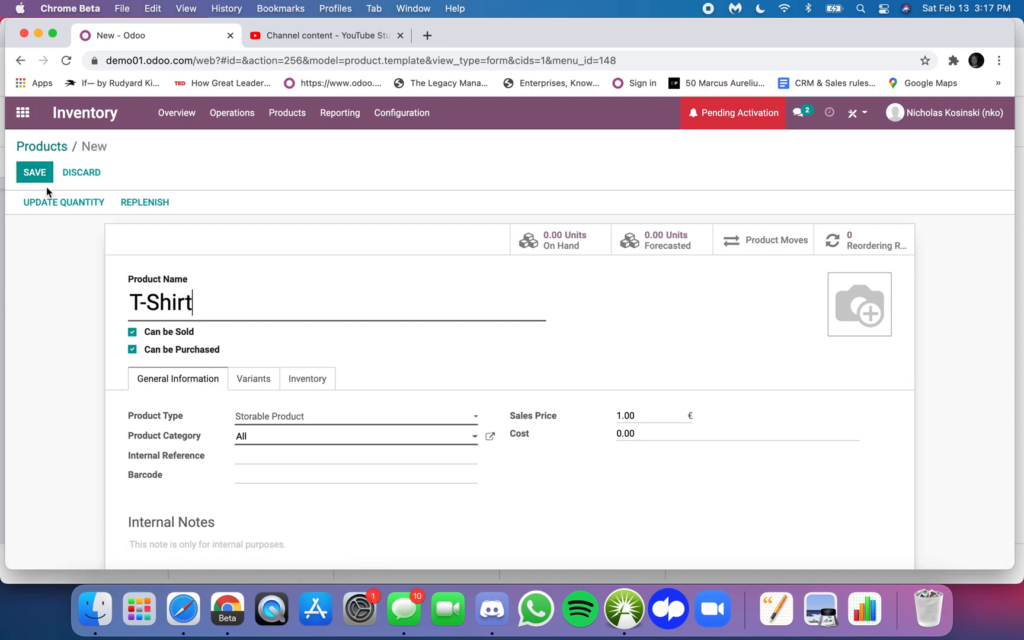
click(253, 379)
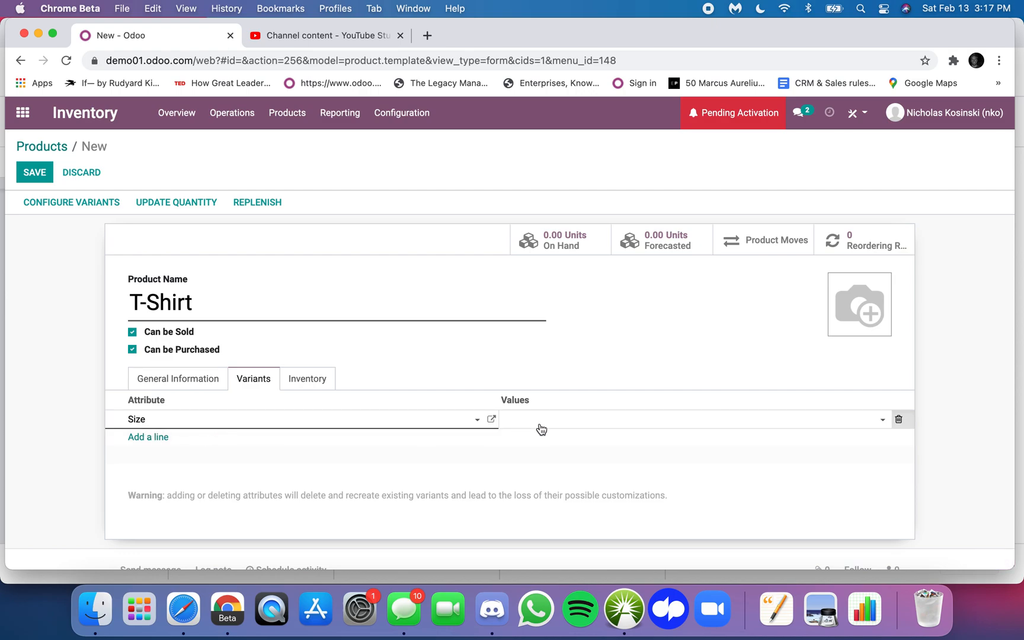
click(653, 418)
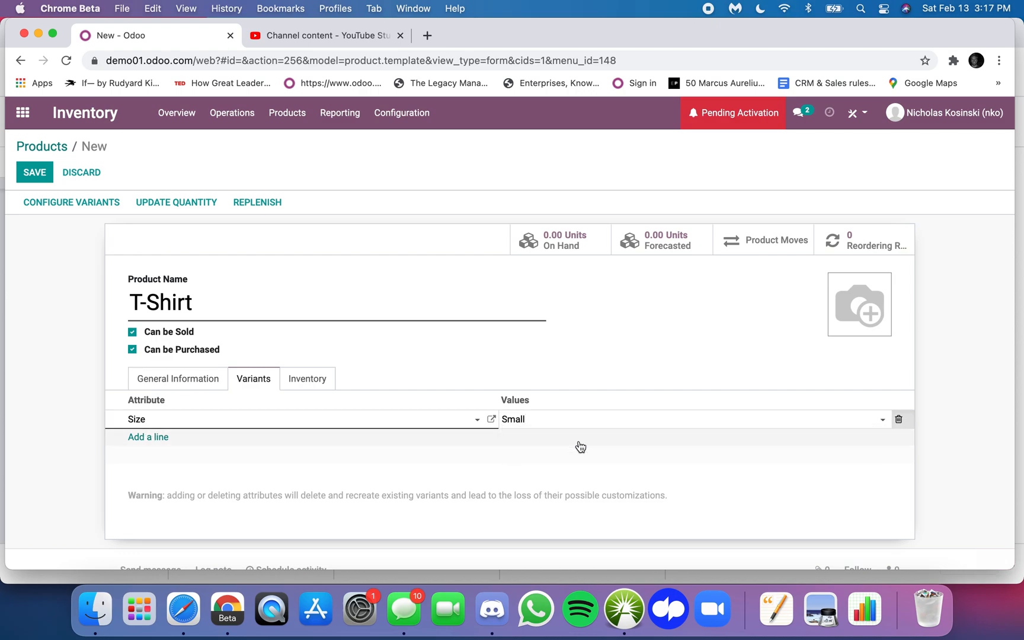
text(Medium Large)
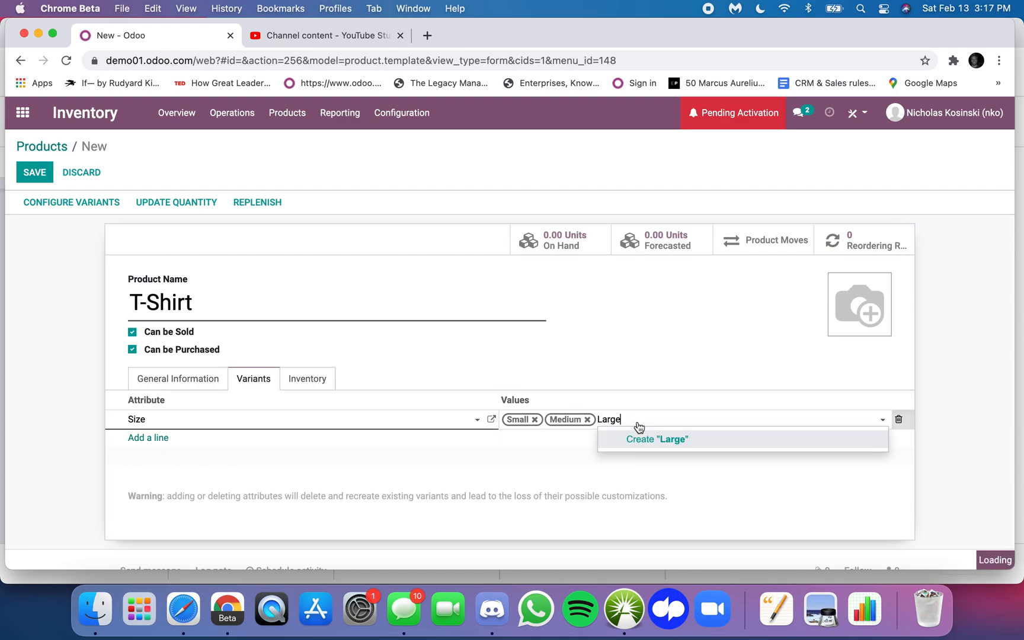
click(656, 439)
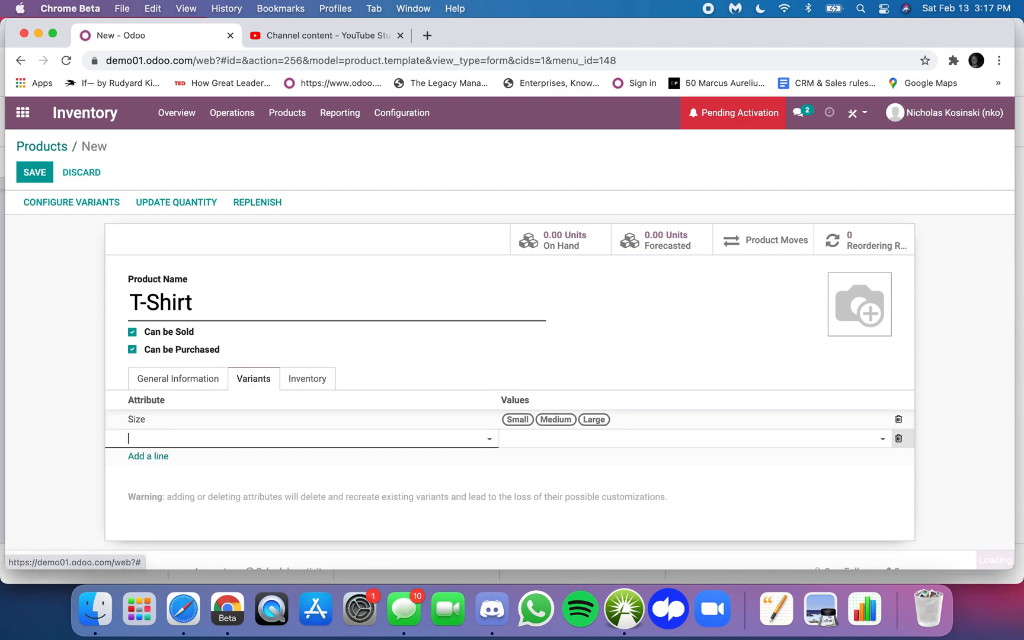
Step: Add a Color attribute with Blue, Green and Black, and save the T-Shirt
text(Color)
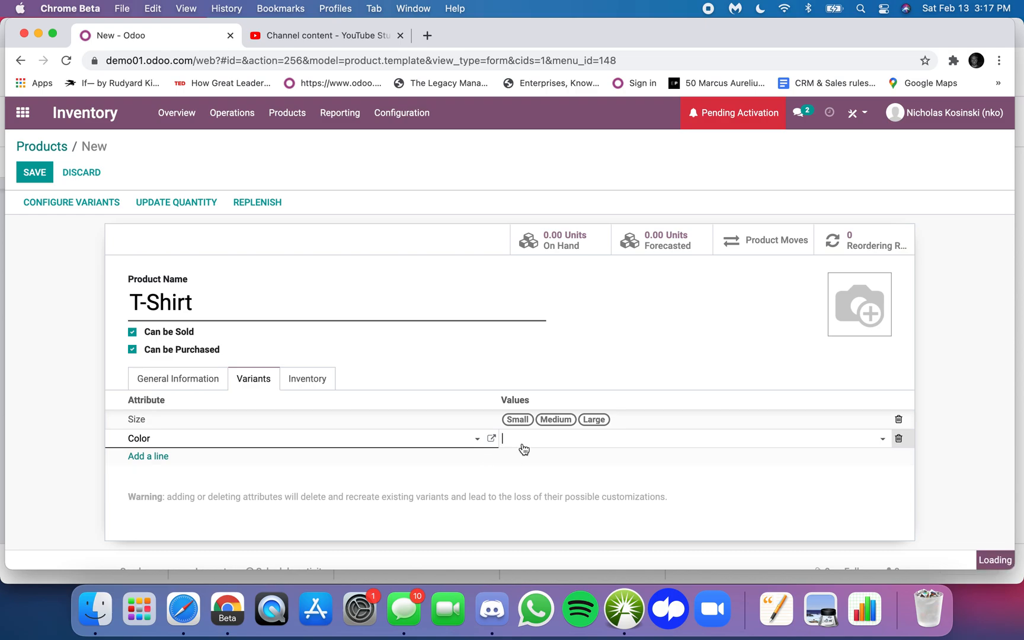
text(BlueG)
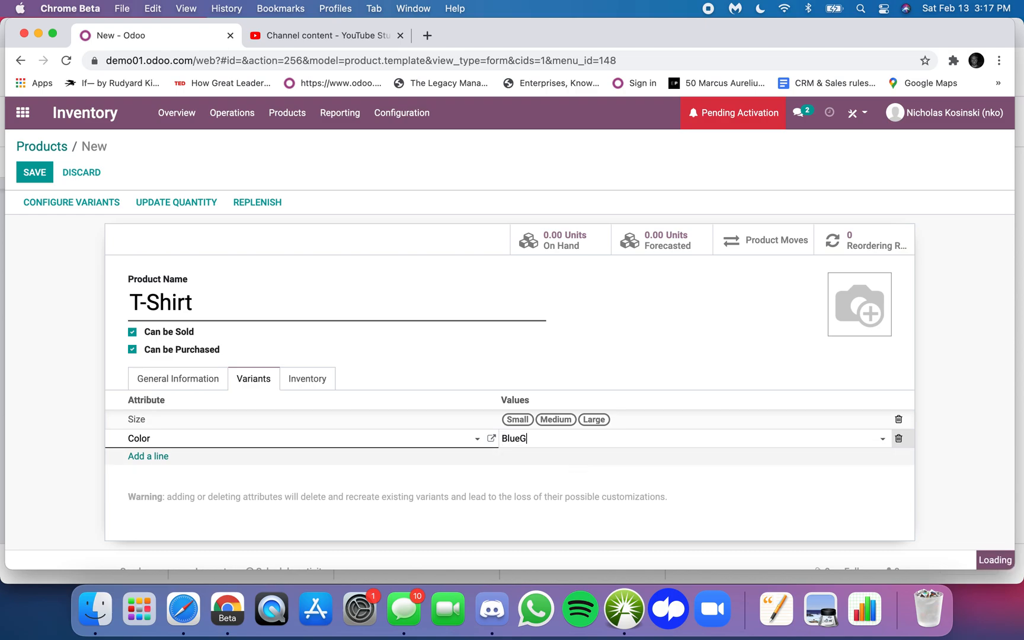
text(Green)
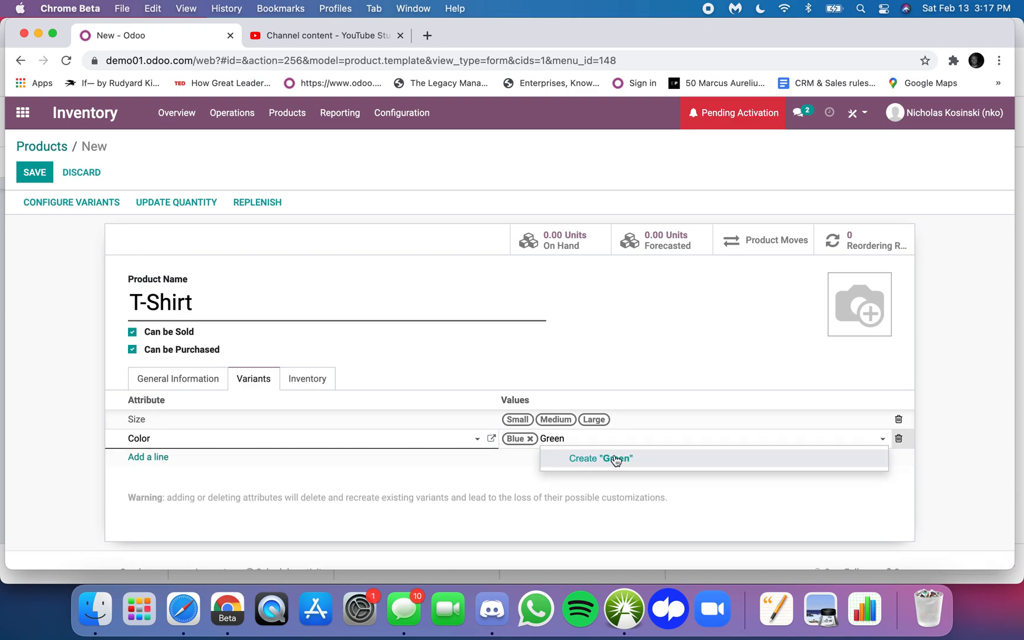
click(600, 458)
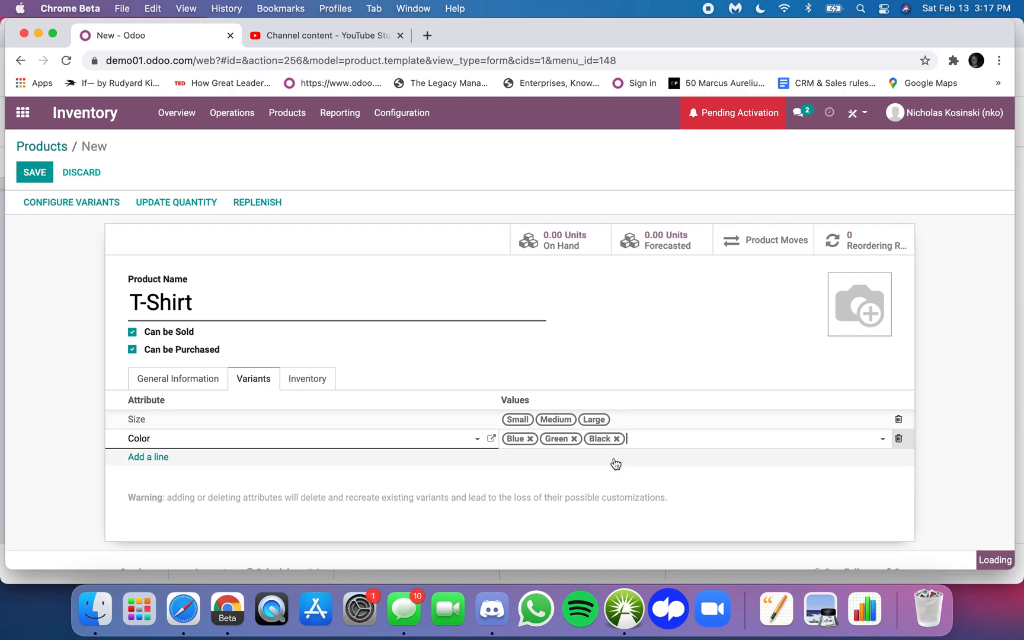
click(34, 172)
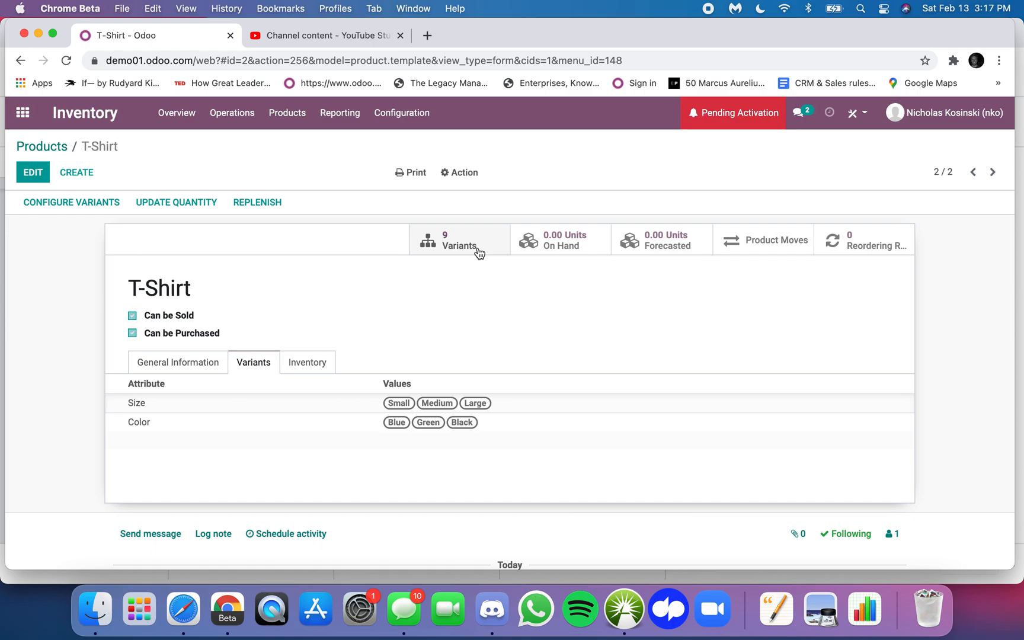
mouse_move(454, 444)
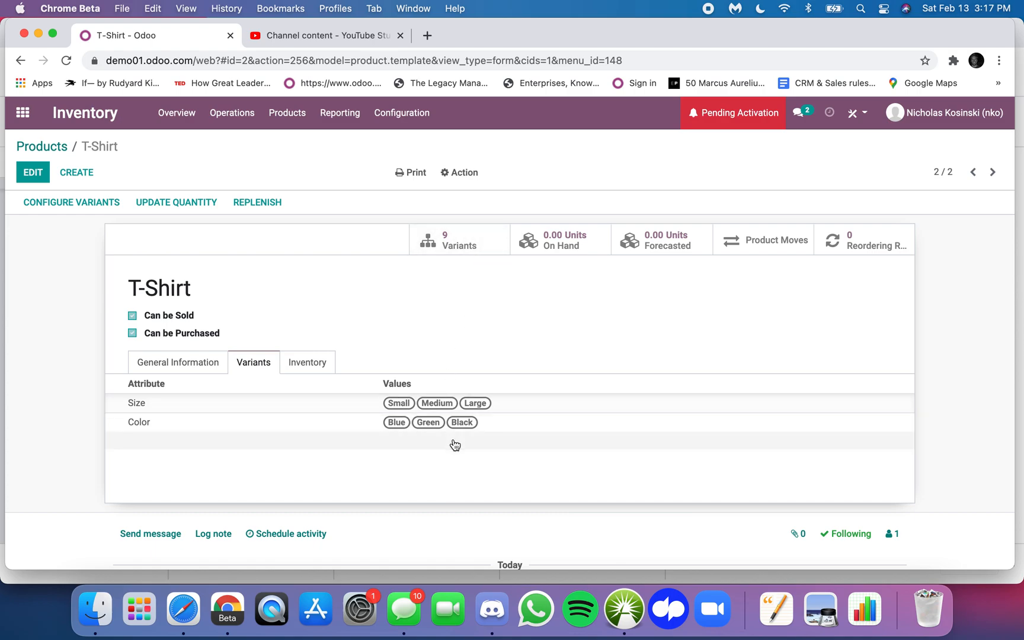
mouse_move(435, 285)
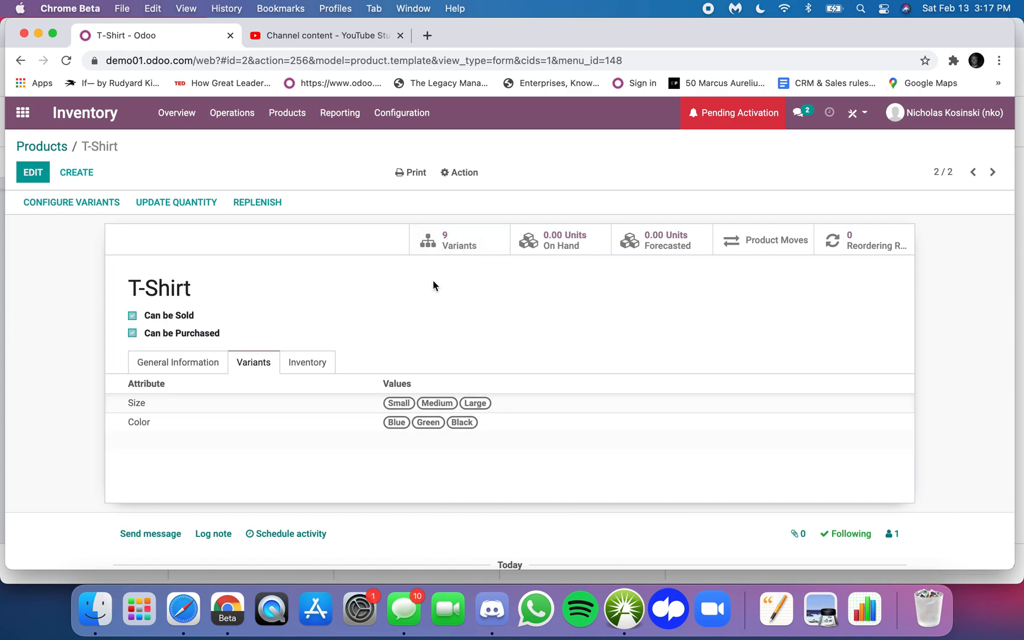
Step: Check the T-Shirt template, then open its Small, Blue variant from the nine-variant list
click(286, 113)
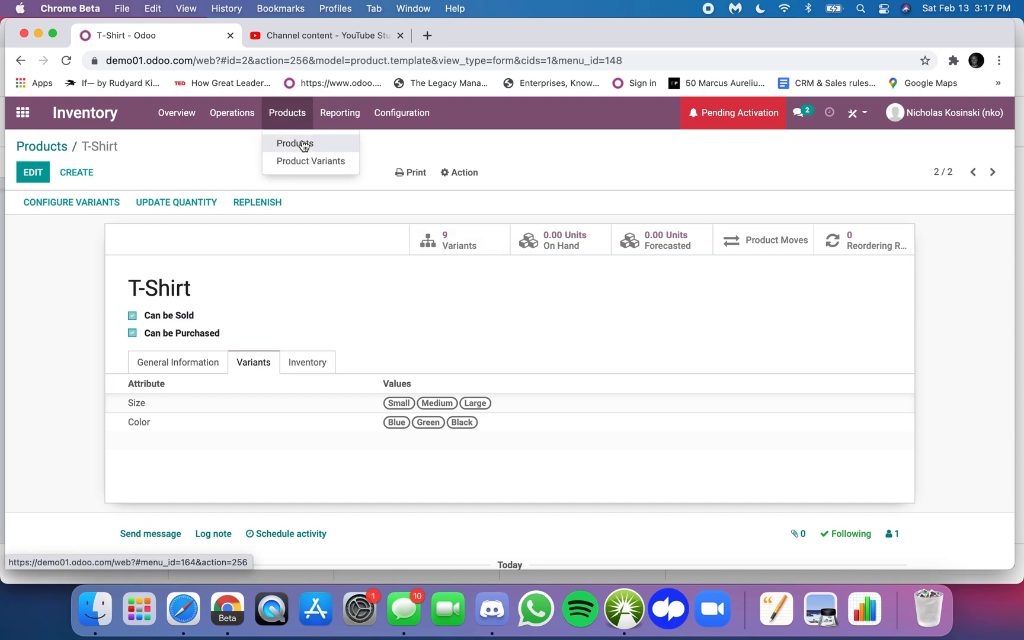
click(295, 142)
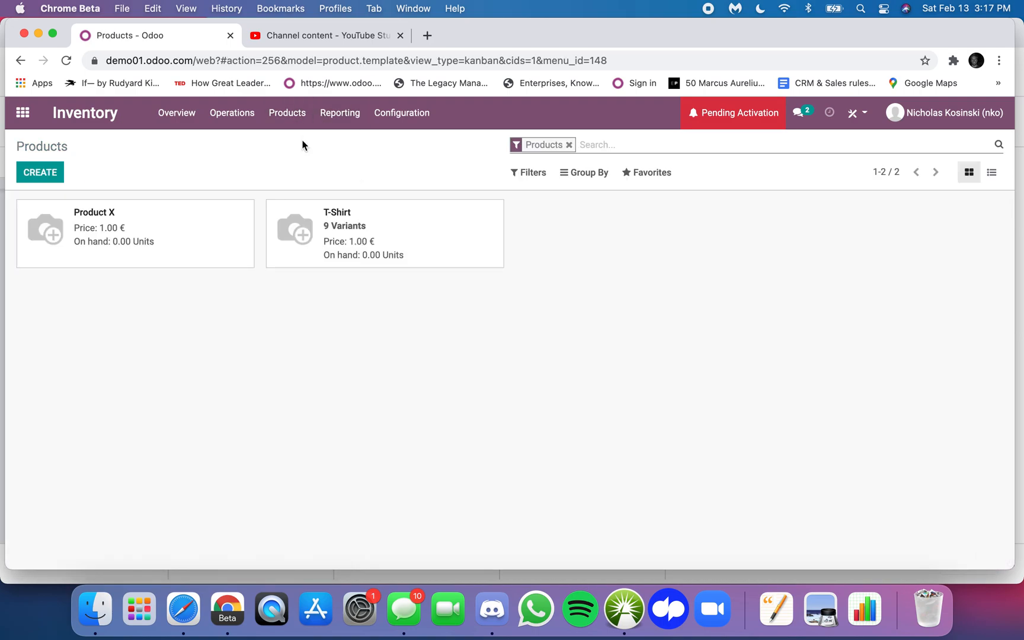
mouse_move(422, 283)
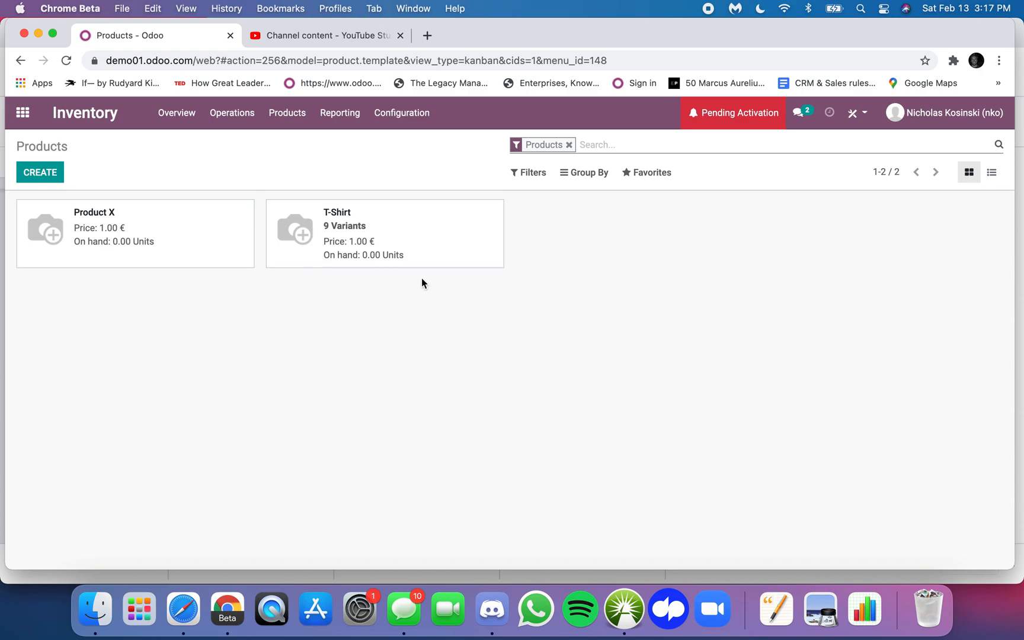
click(384, 232)
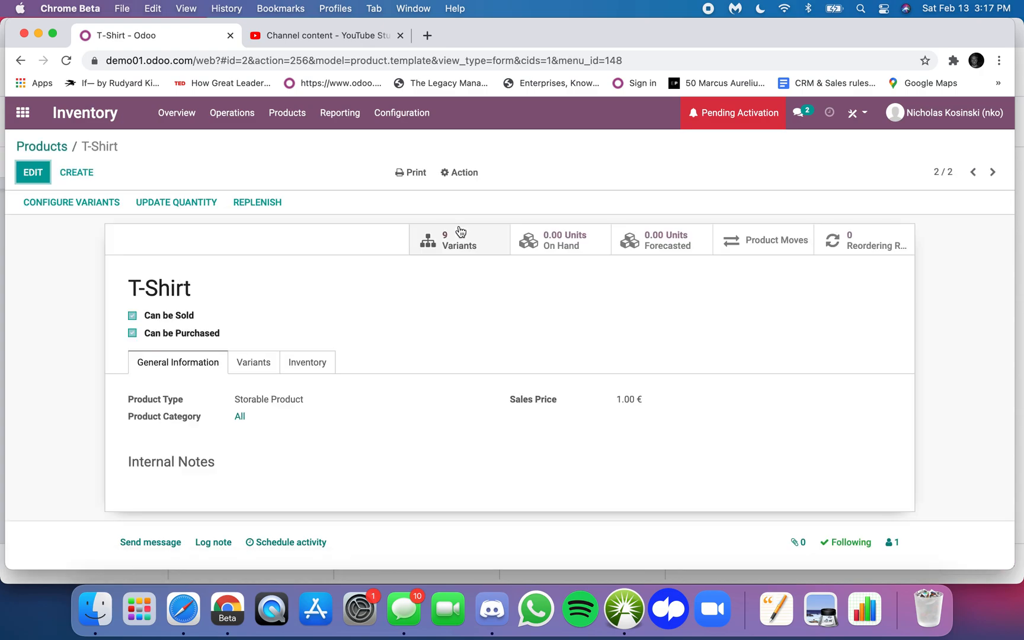
mouse_move(287, 112)
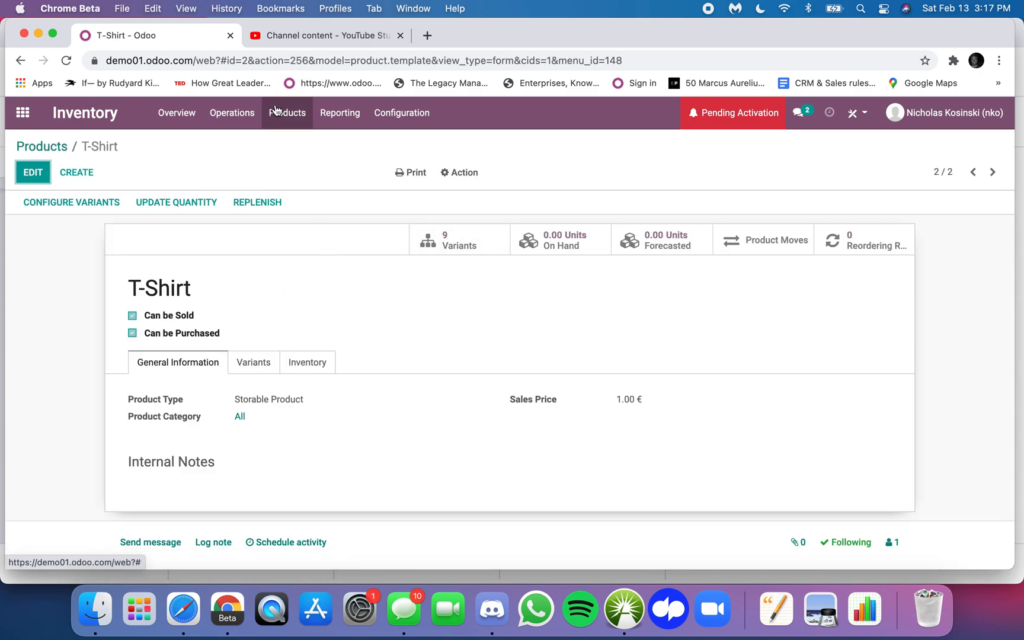
click(459, 240)
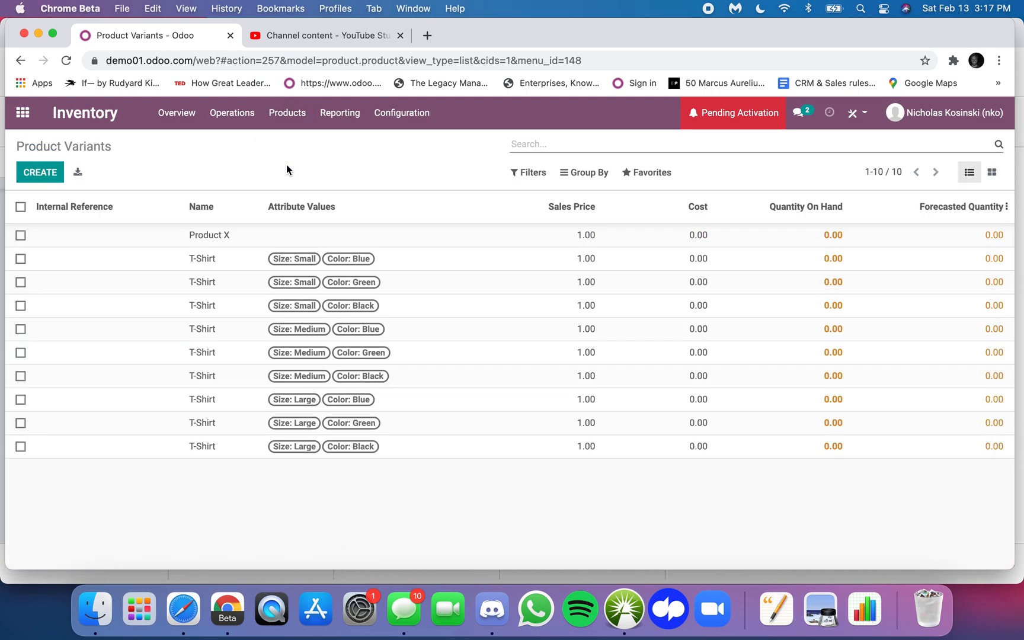
mouse_move(216, 321)
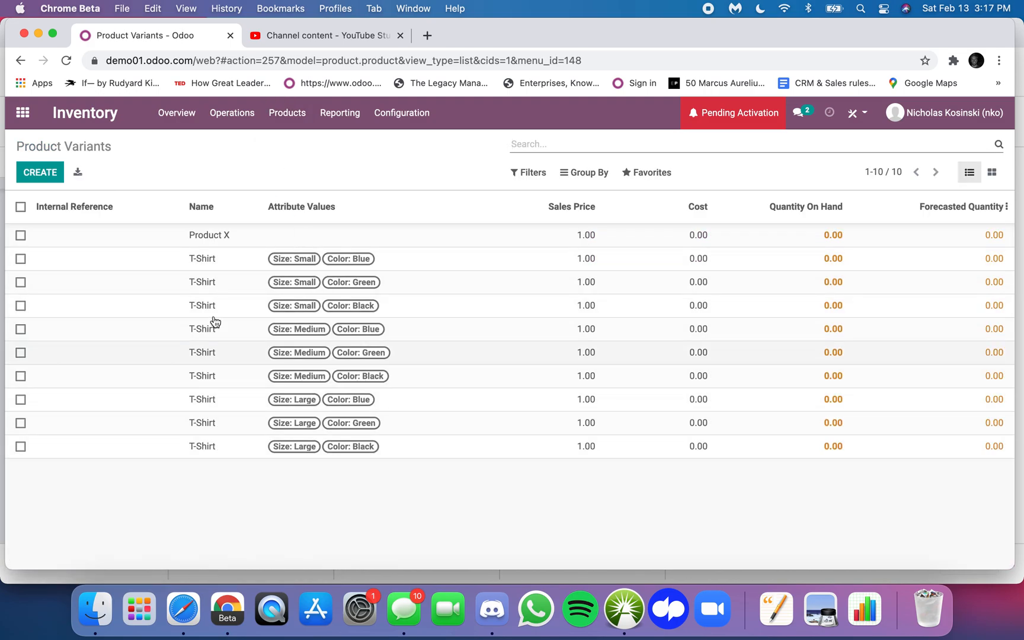
click(202, 258)
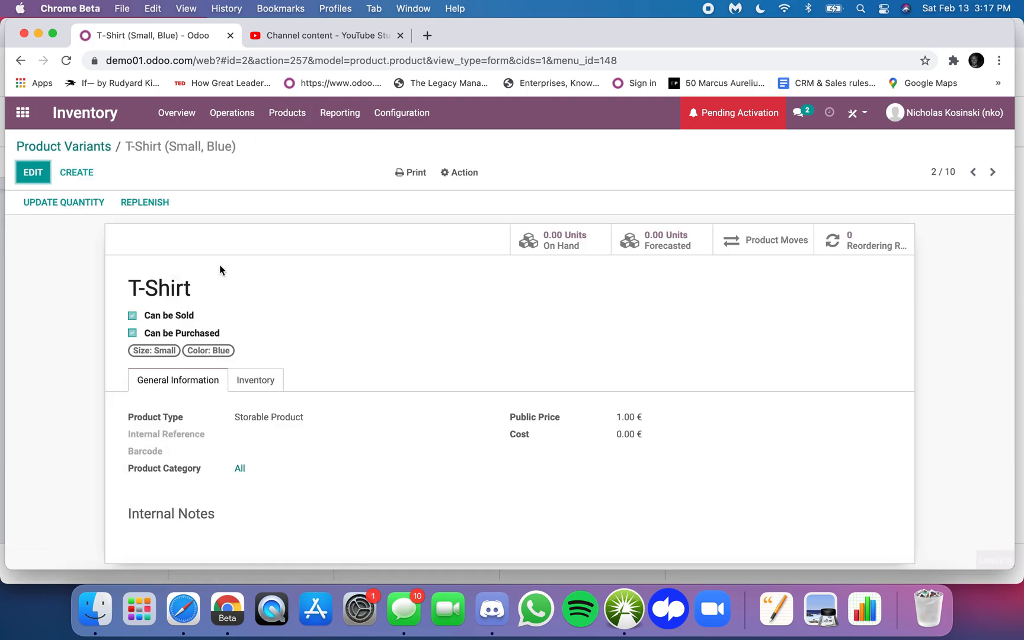
double_click(159, 288)
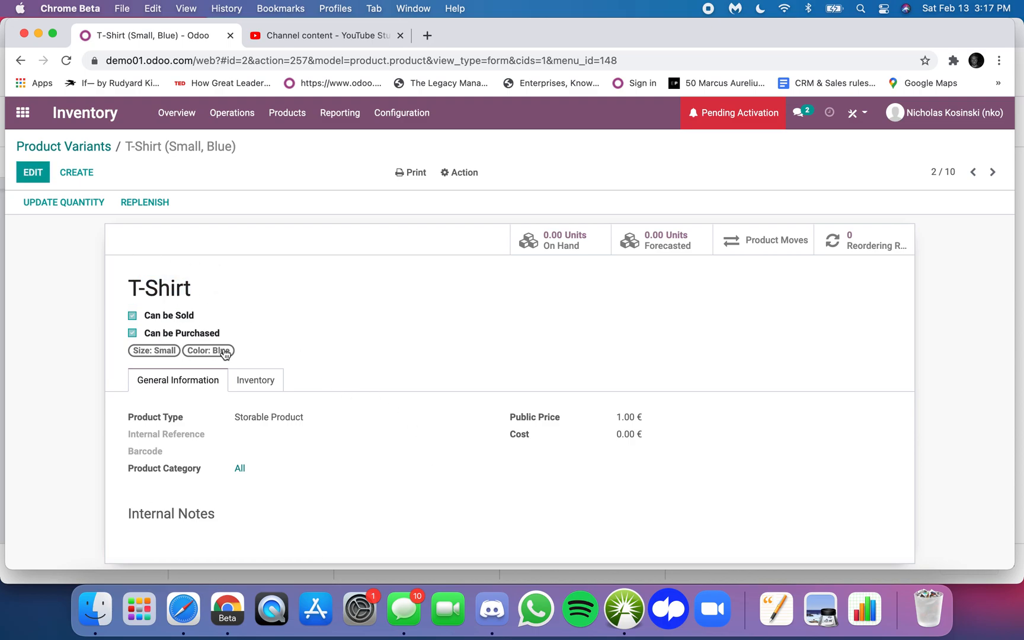
mouse_move(225, 354)
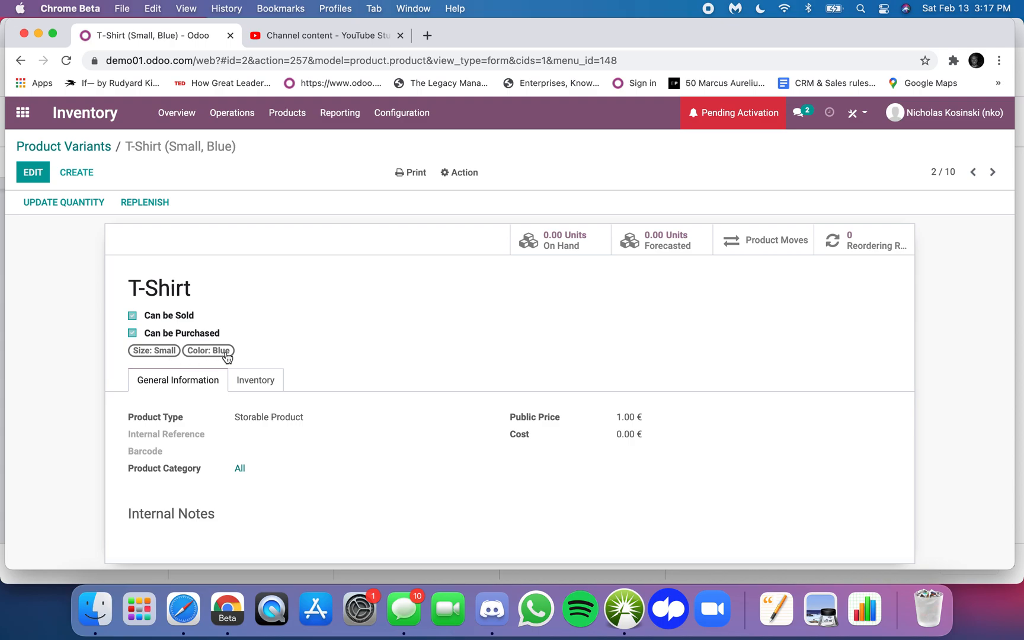
mouse_move(256, 379)
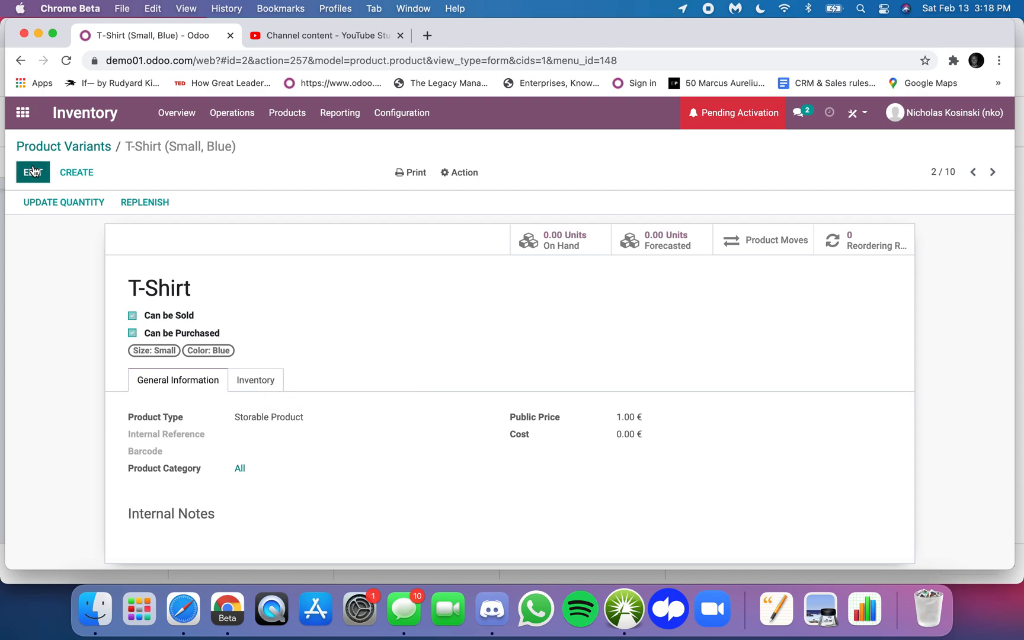
Step: Open the T-Shirt template, edit its name to 'T-Shirt!!' and save
click(286, 113)
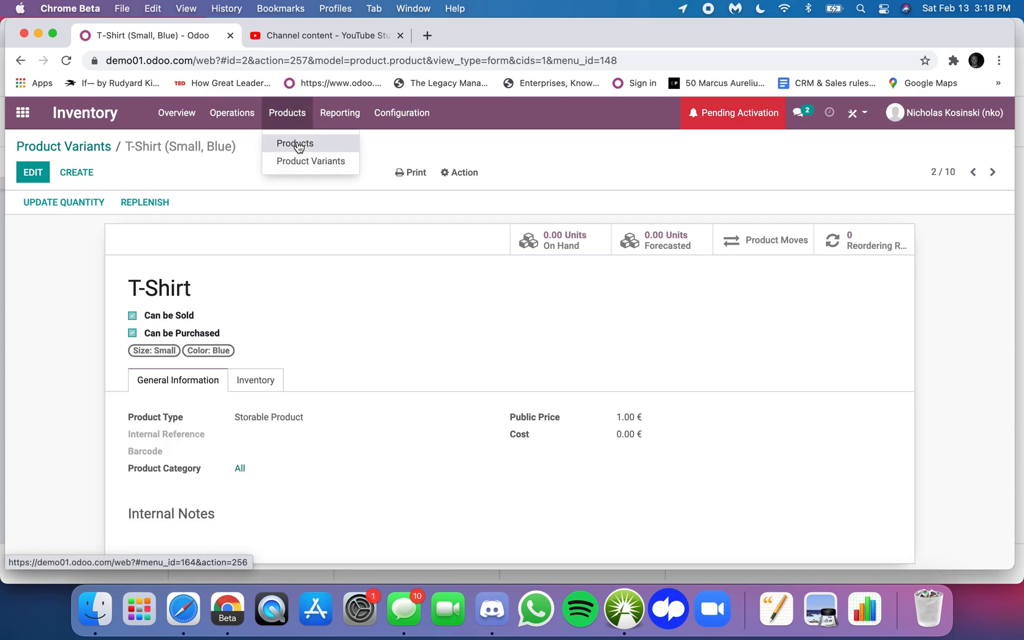
click(295, 144)
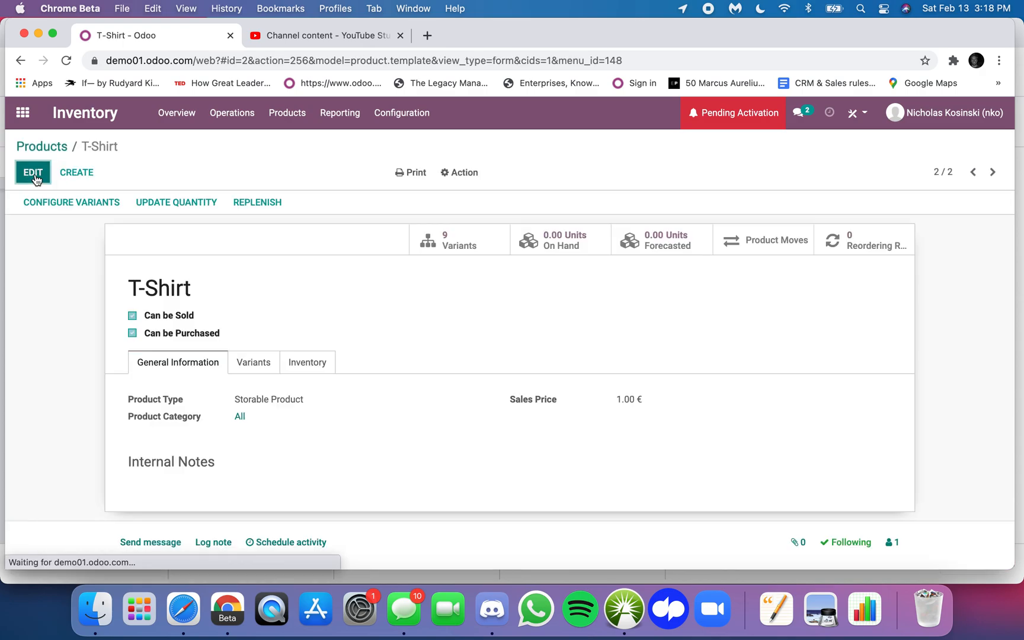
click(32, 172)
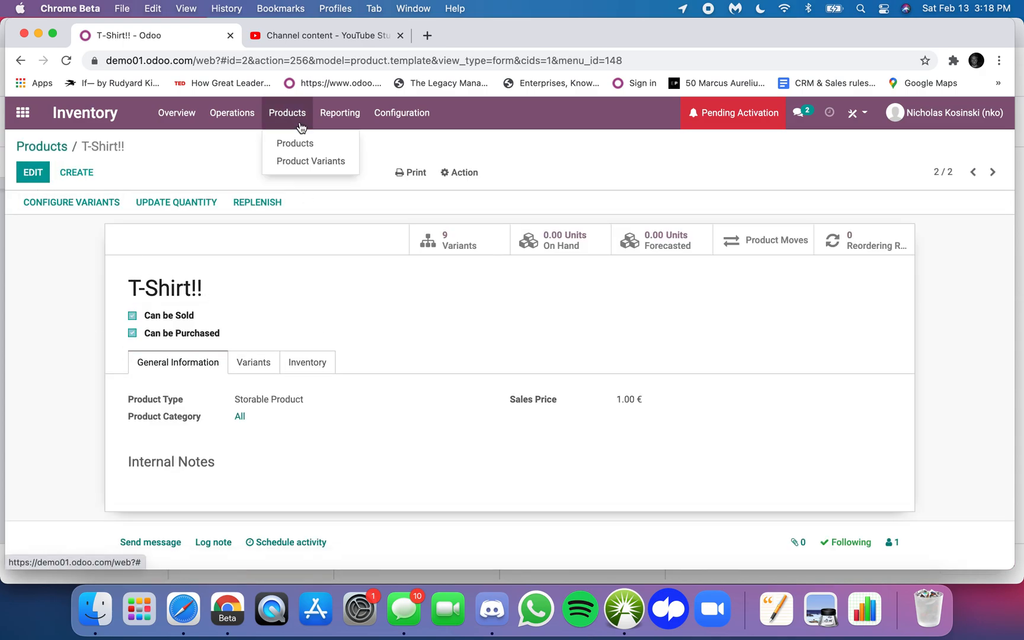
Step: Open the T-Shirt!! (Small, Blue) record from the Product Variants list
click(310, 161)
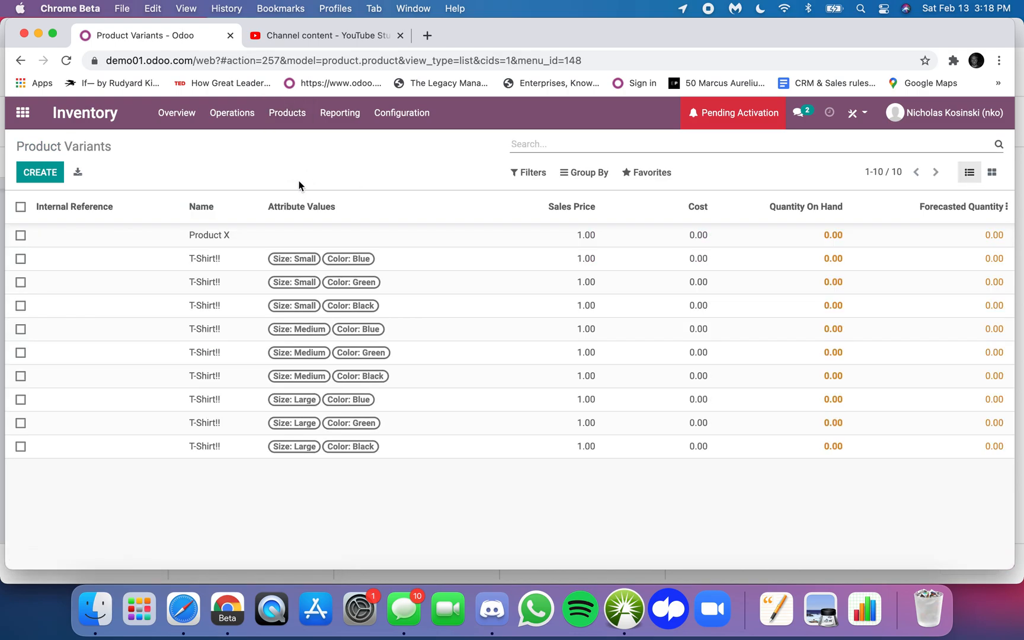
click(204, 257)
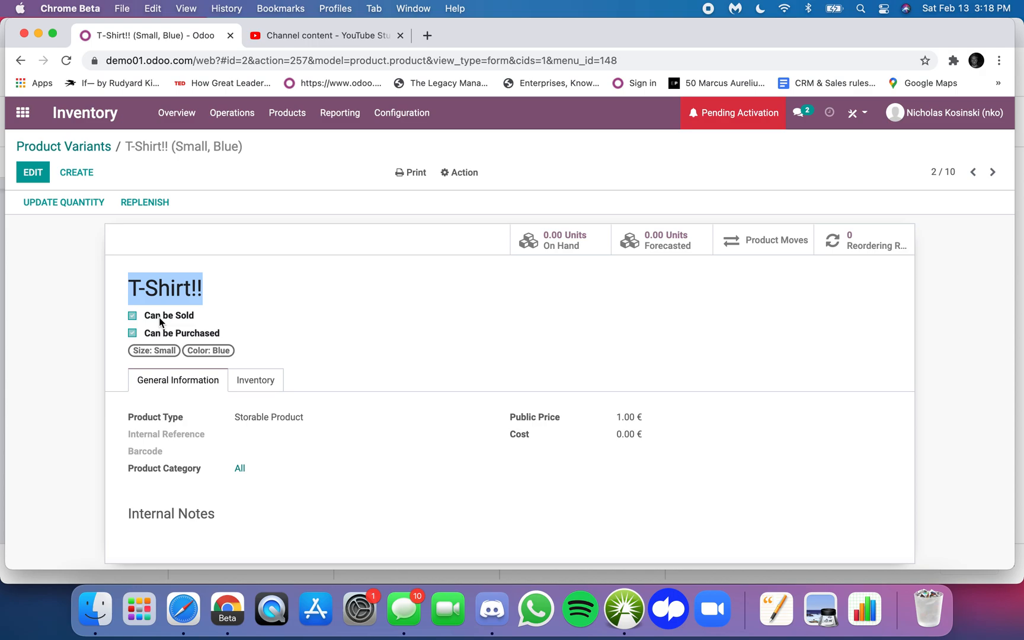
mouse_move(201, 493)
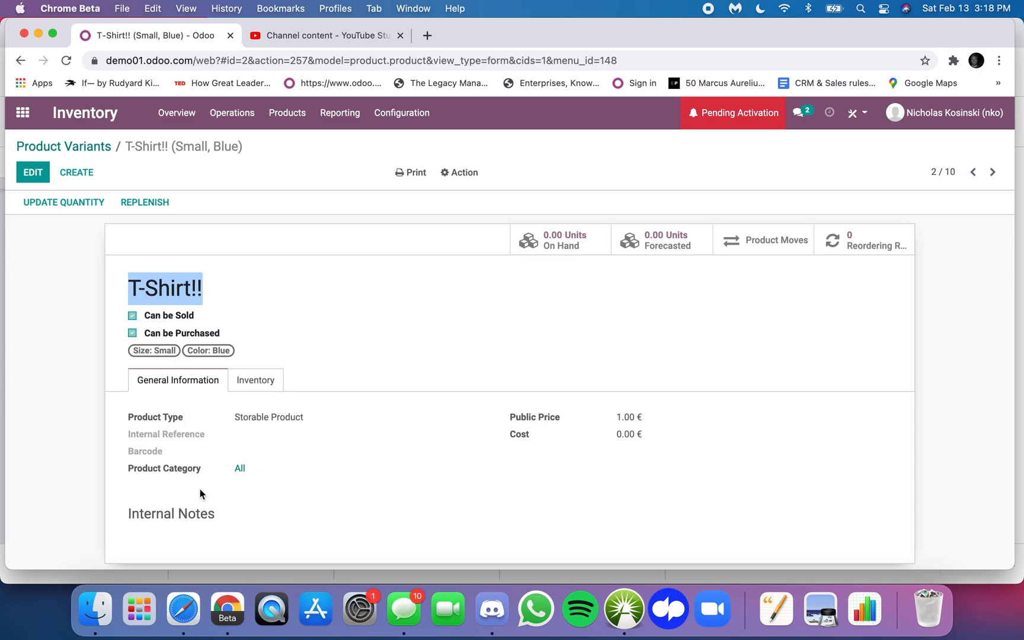
mouse_move(140, 362)
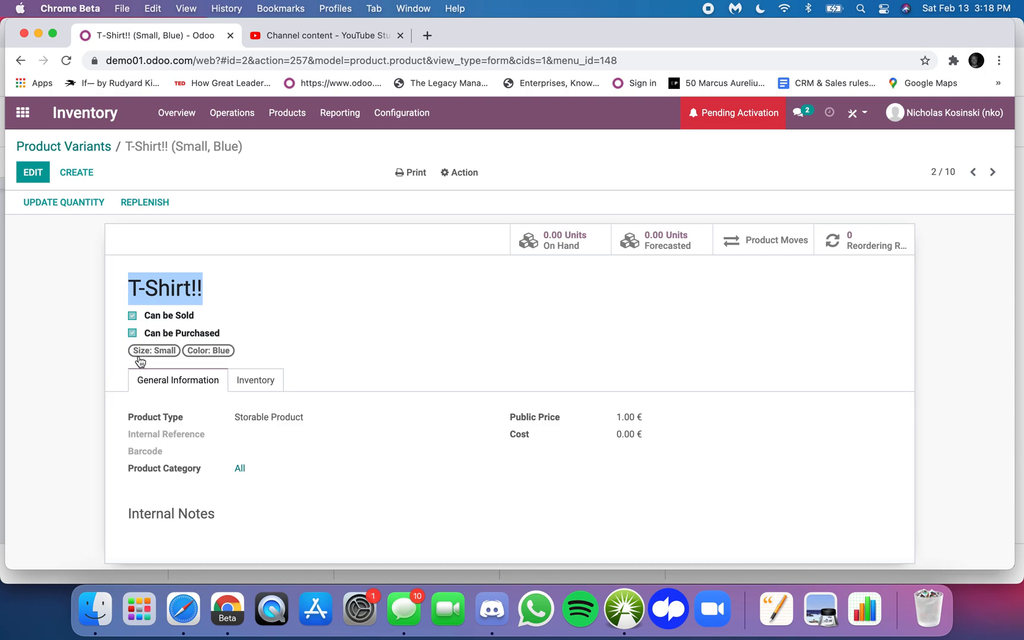
Step: Edit the T-Shirt!! template and save it with category All / Saleable
click(287, 113)
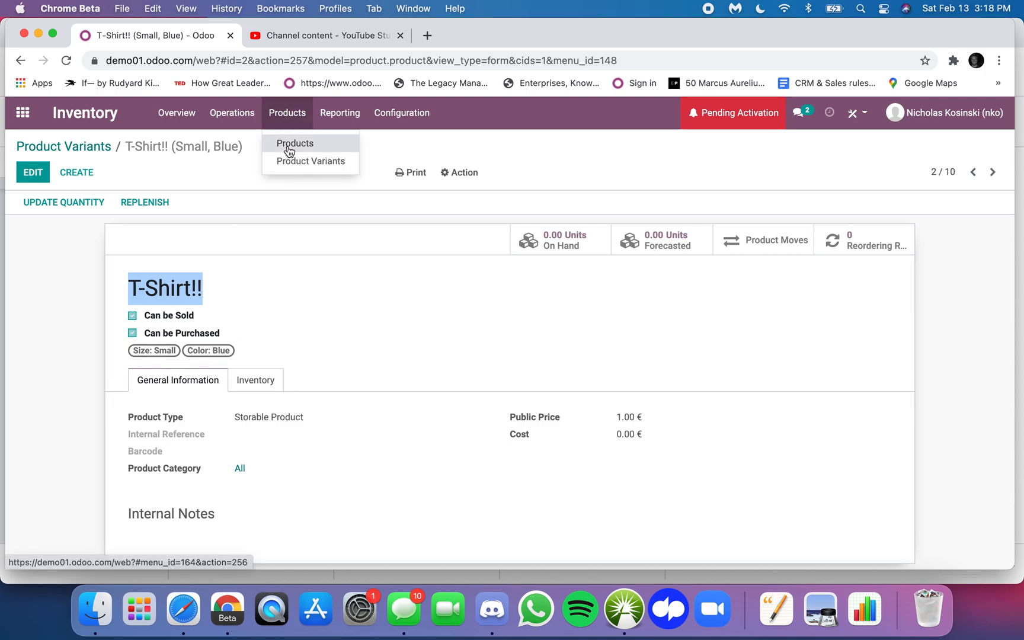
click(294, 143)
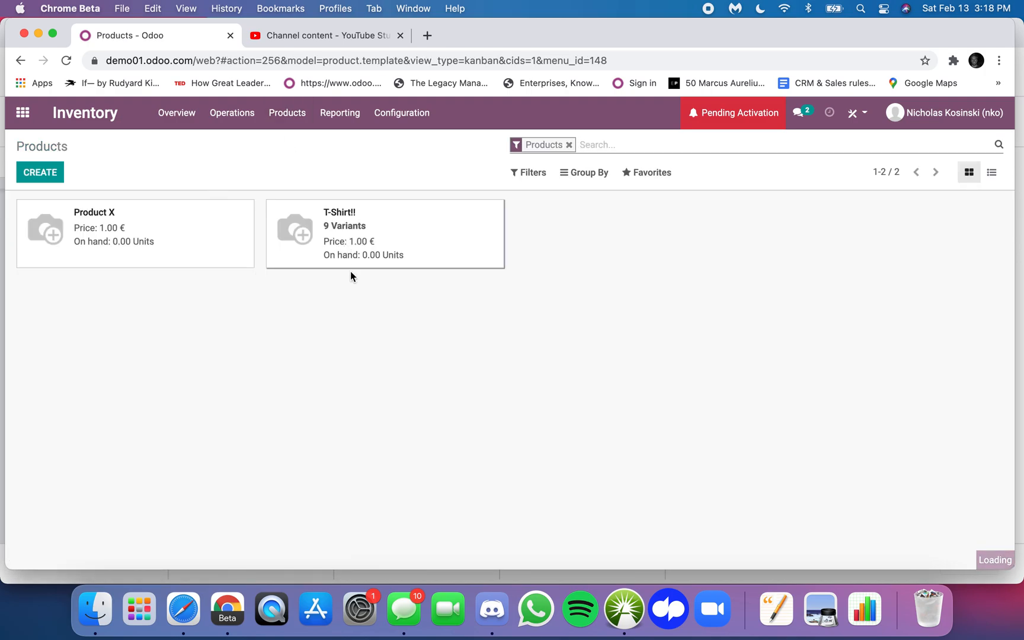
click(384, 233)
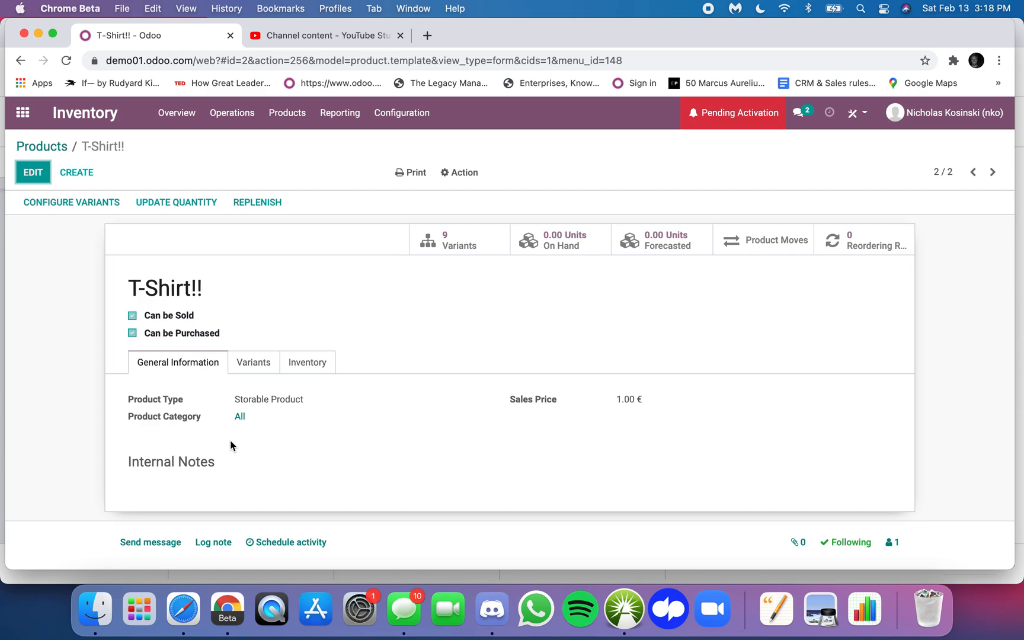
click(32, 172)
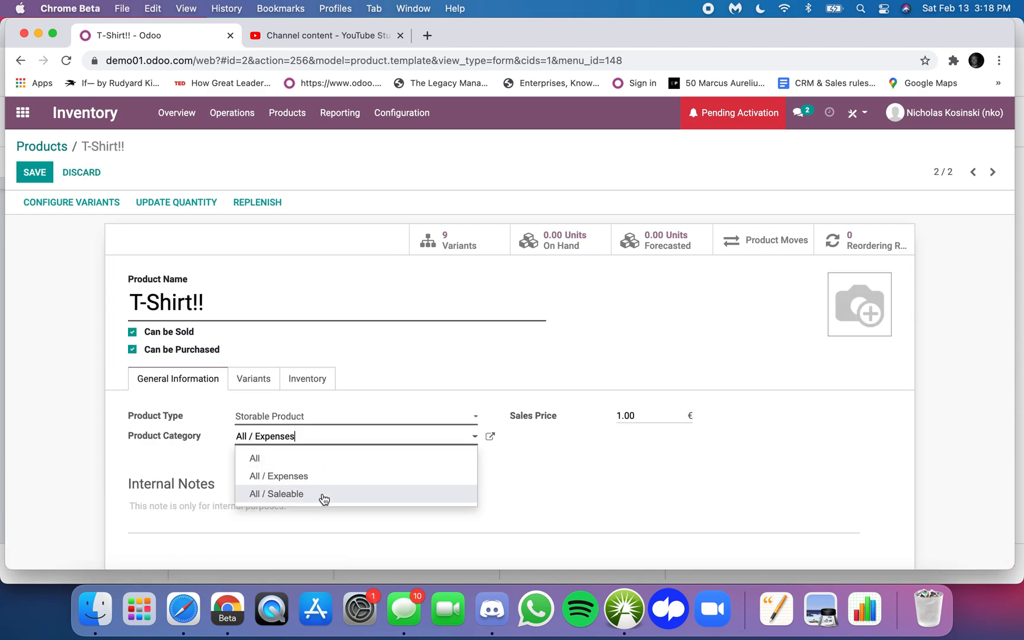
click(275, 493)
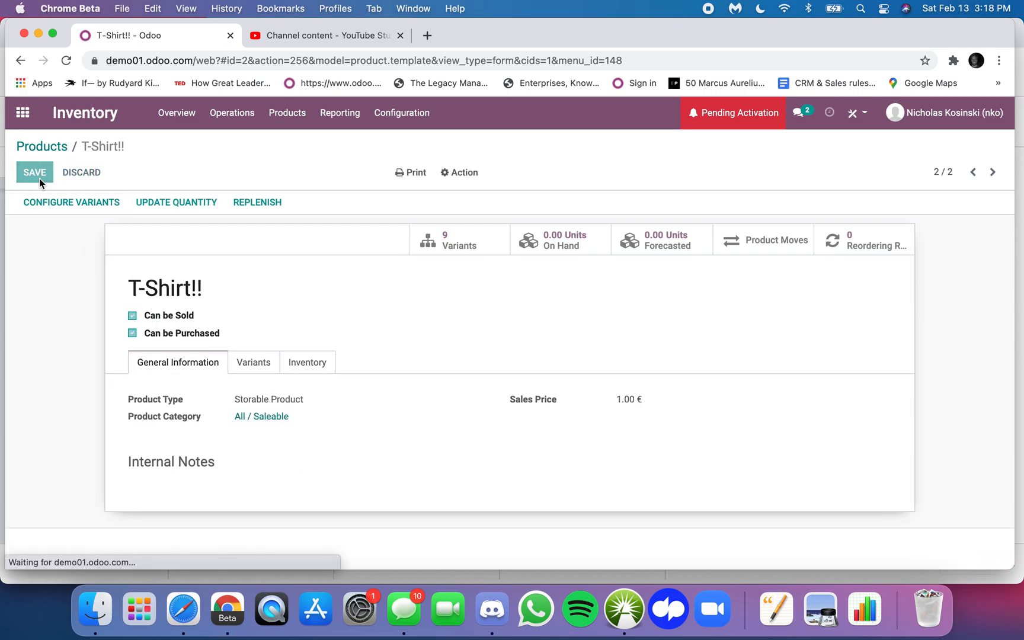
click(34, 173)
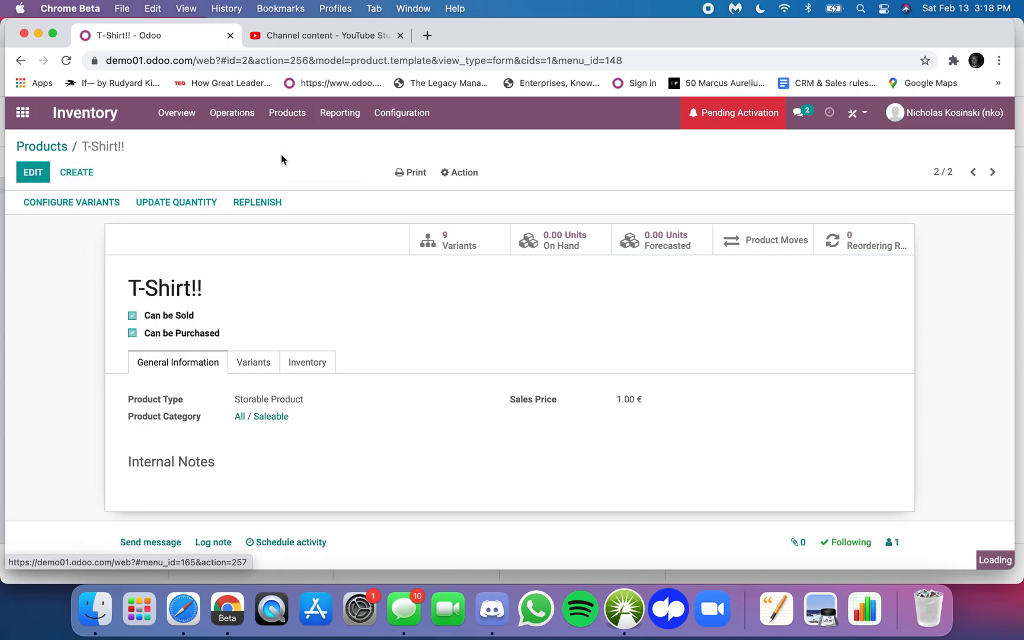
Step: Edit the Small, Blue variant and save its Cost as 500,000.00 €
click(459, 238)
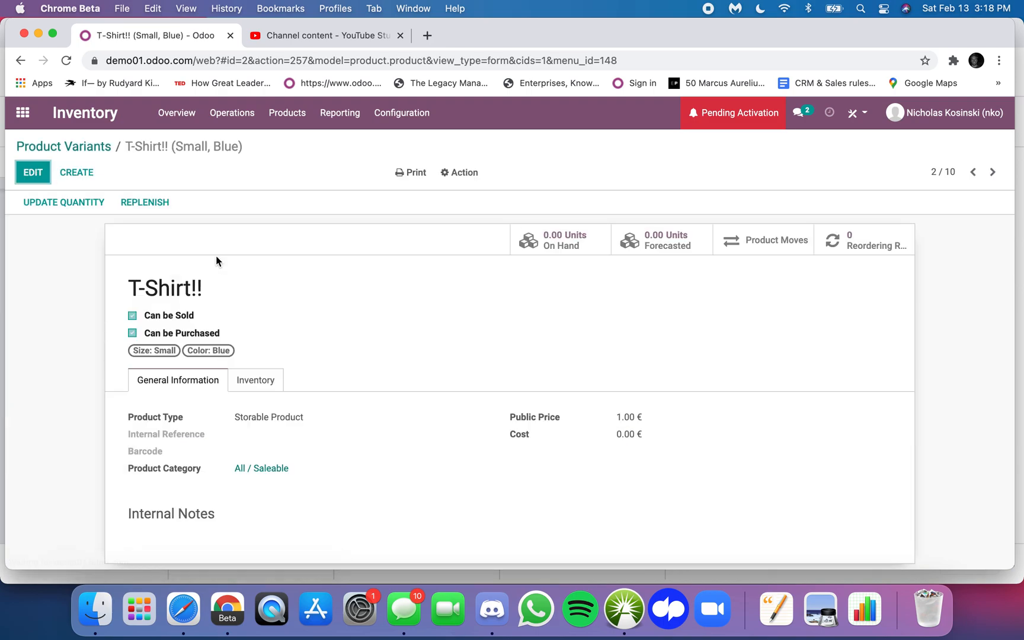
mouse_move(290, 479)
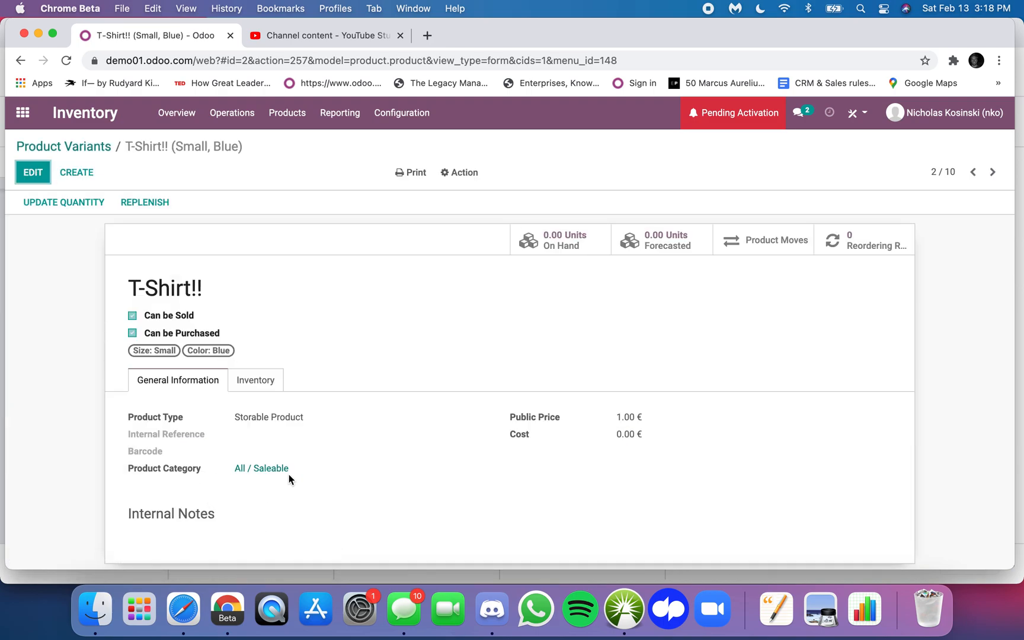
click(32, 172)
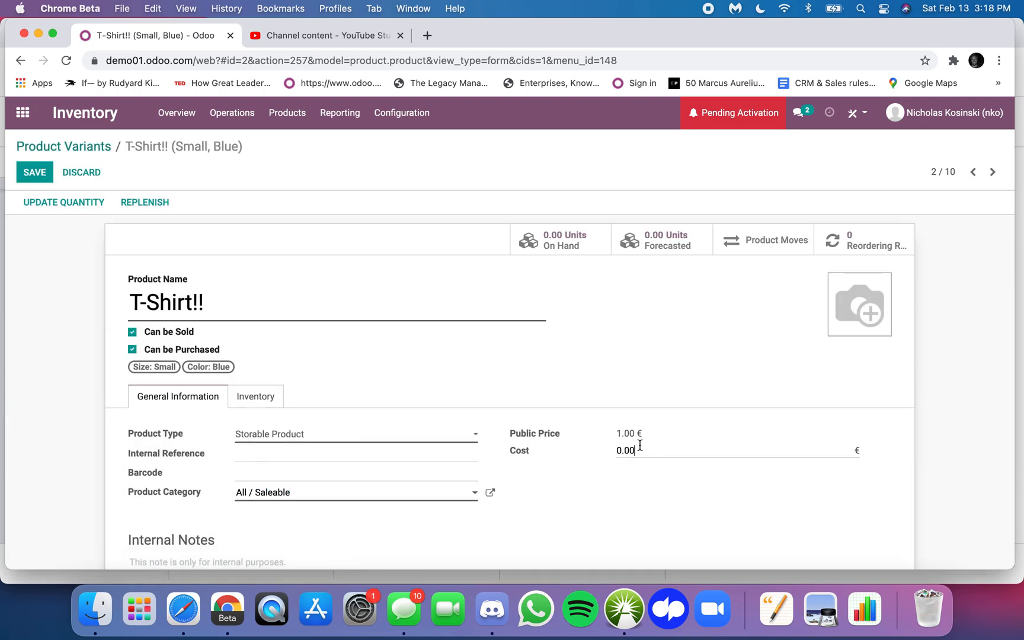
click(33, 172)
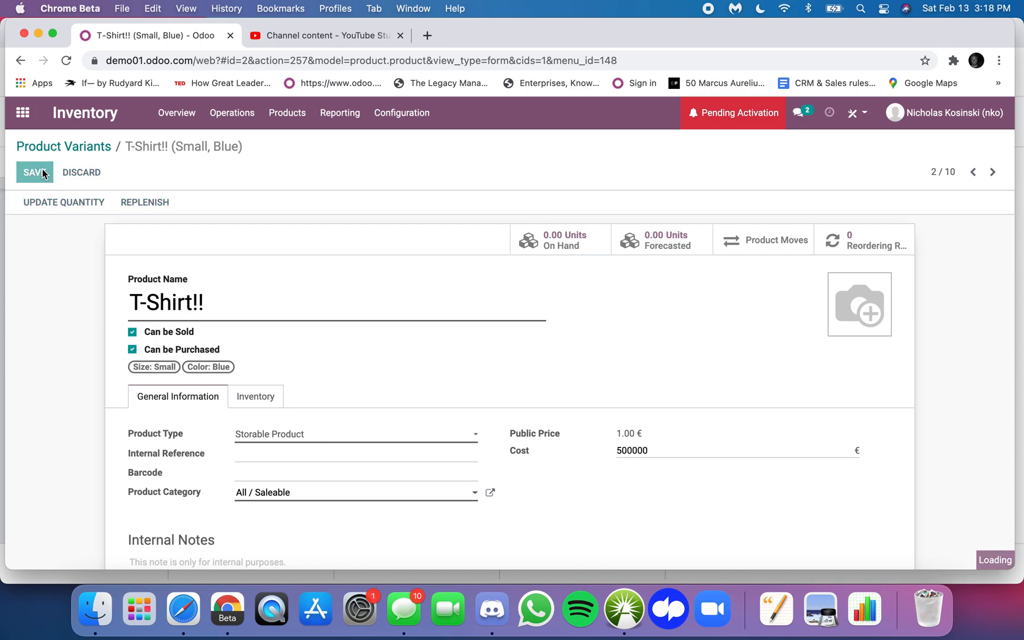
click(33, 172)
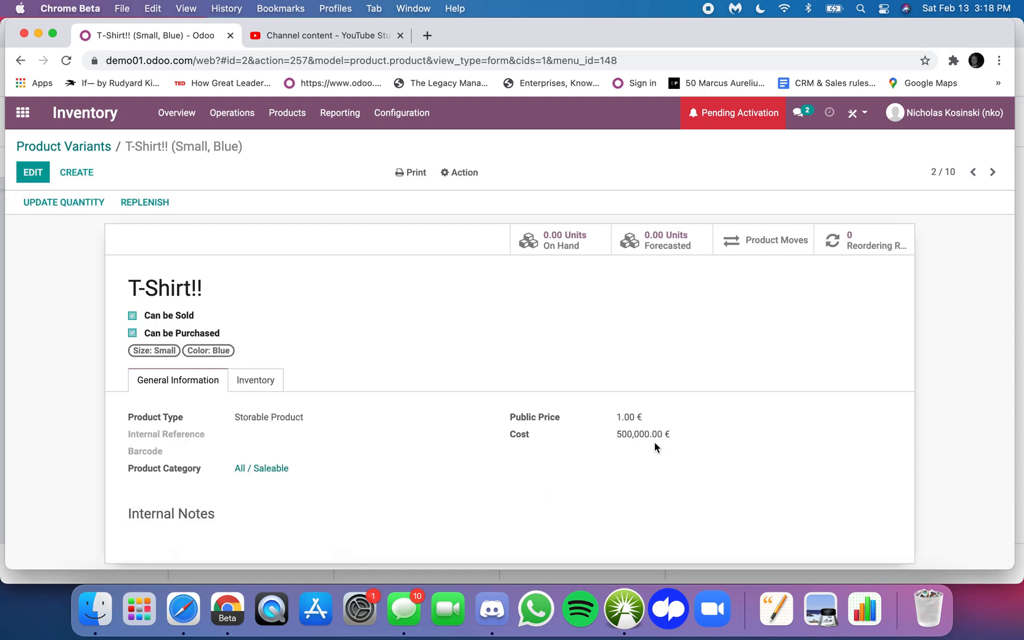
Step: Reopen the T-Shirt!! template form to confirm 9 variants and All / Saleable category
click(286, 113)
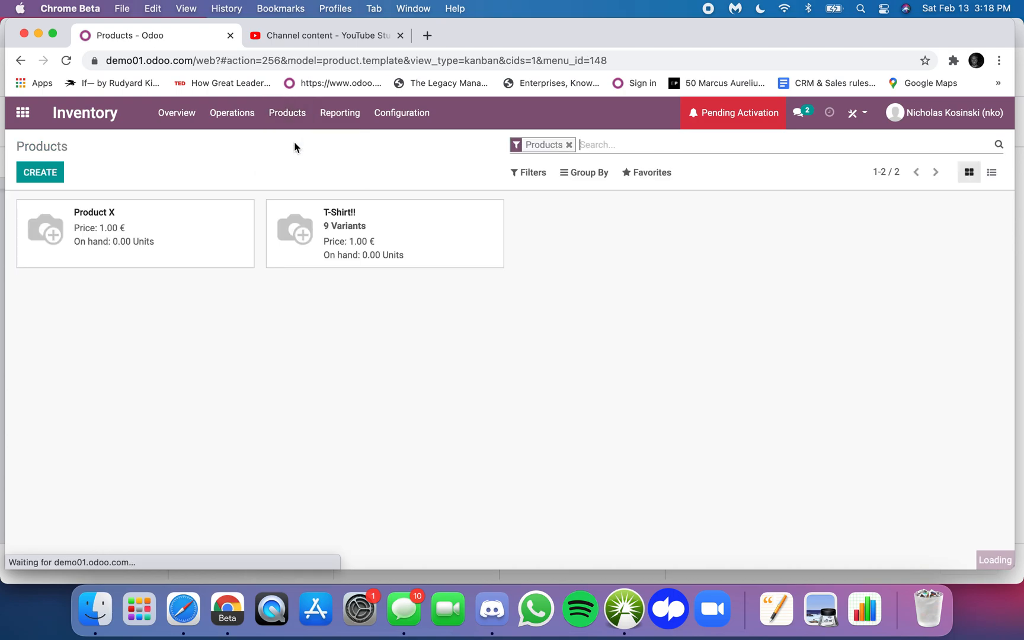
click(384, 233)
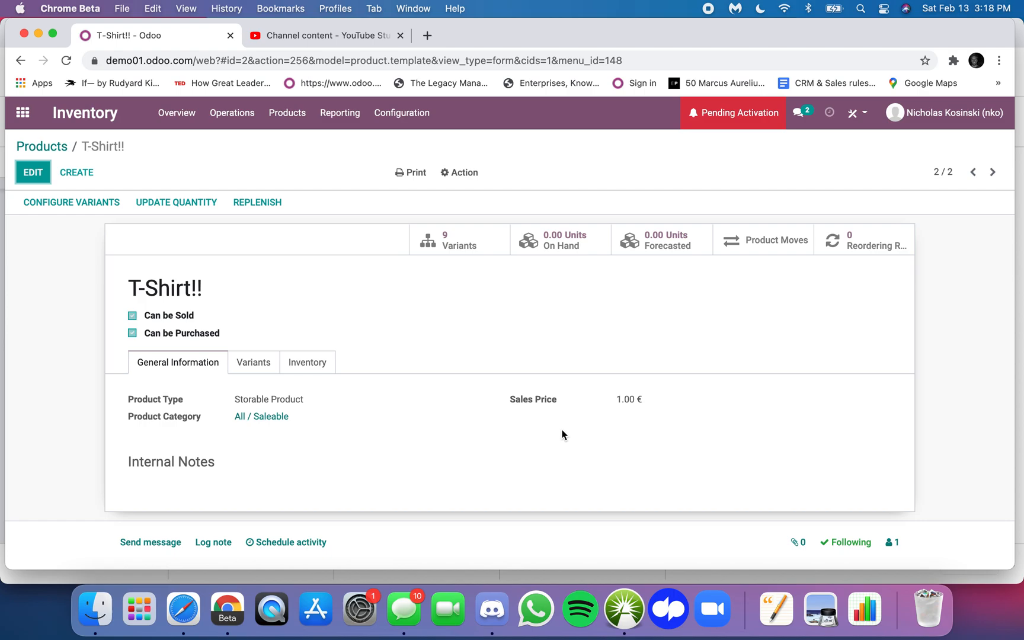
mouse_move(460, 246)
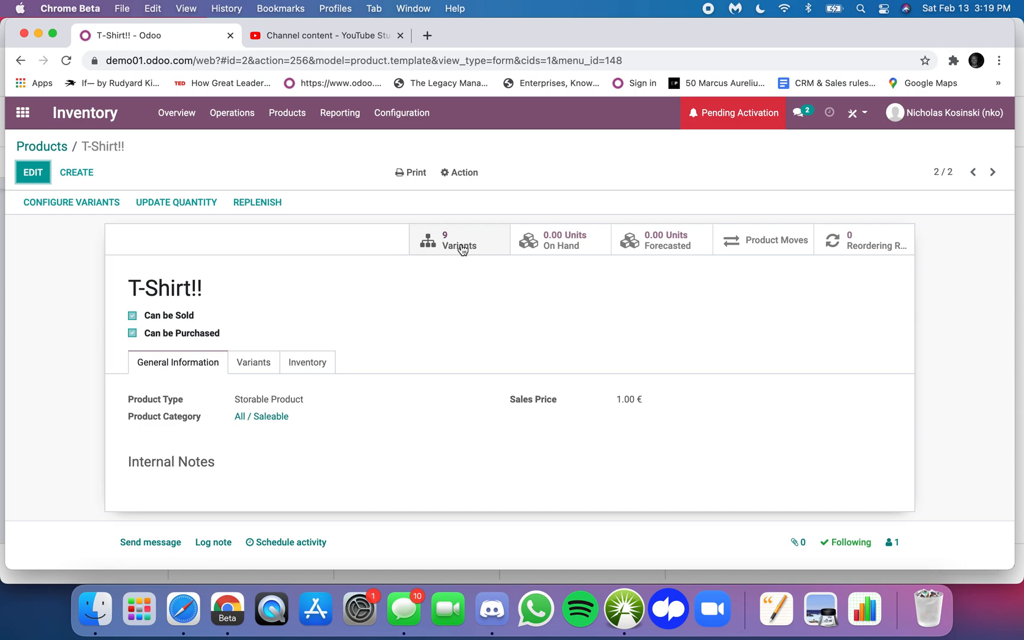
mouse_move(529, 423)
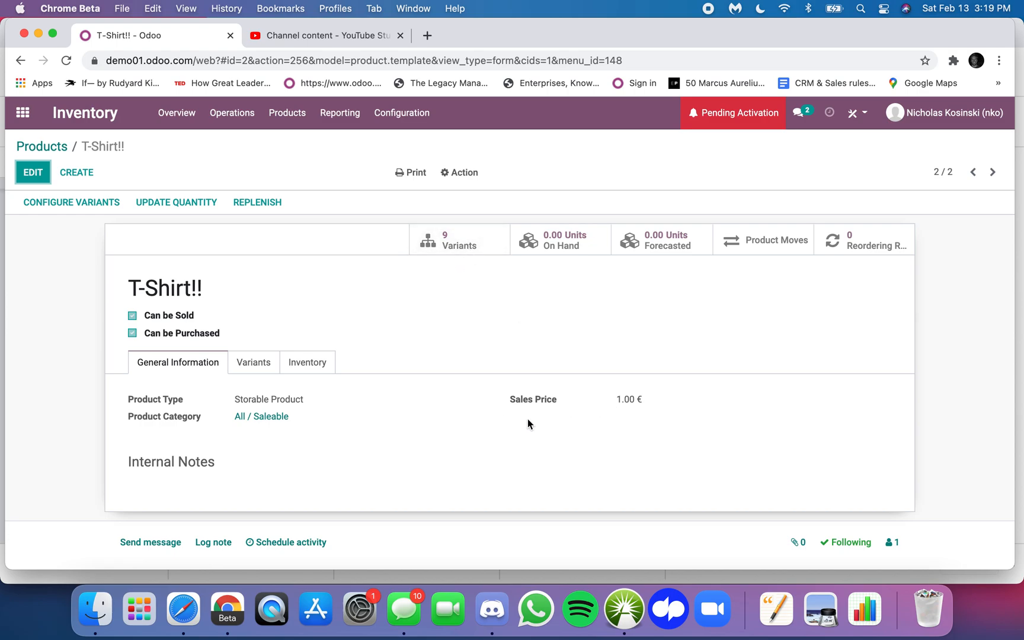
mouse_move(614, 470)
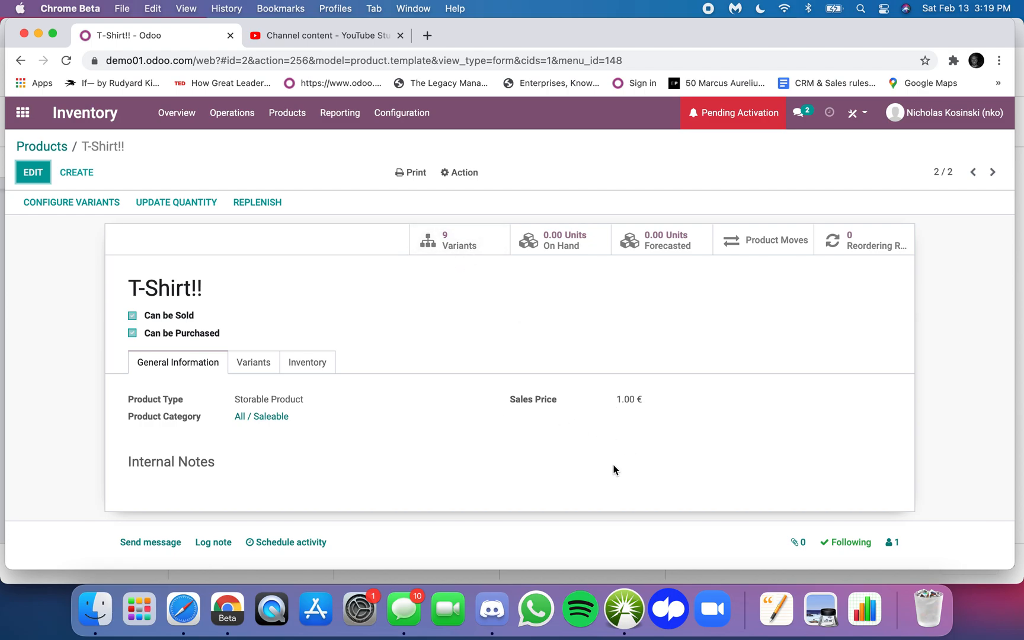
mouse_move(521, 305)
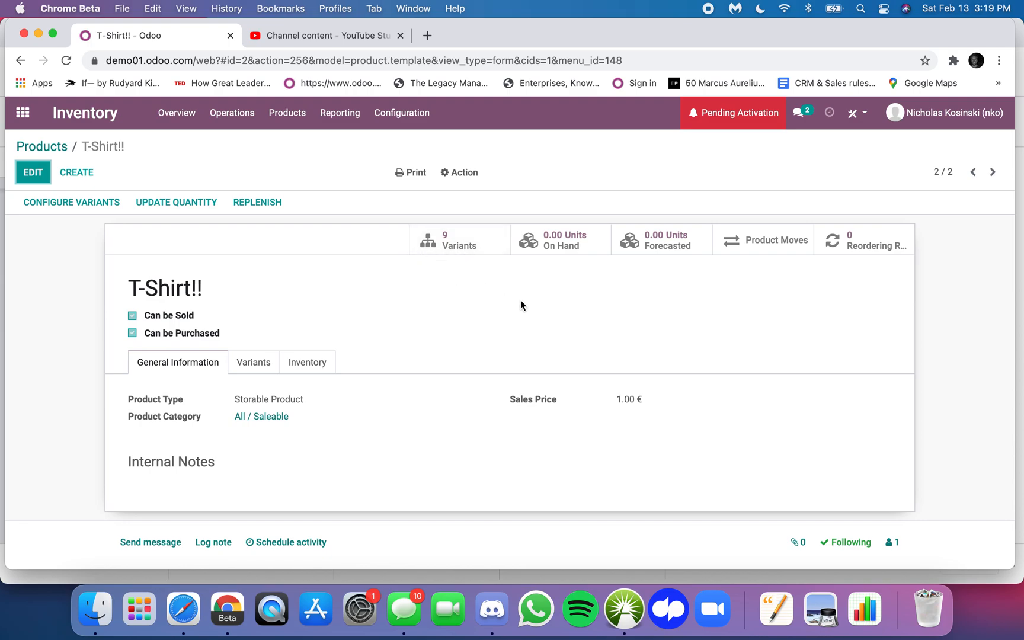
click(307, 362)
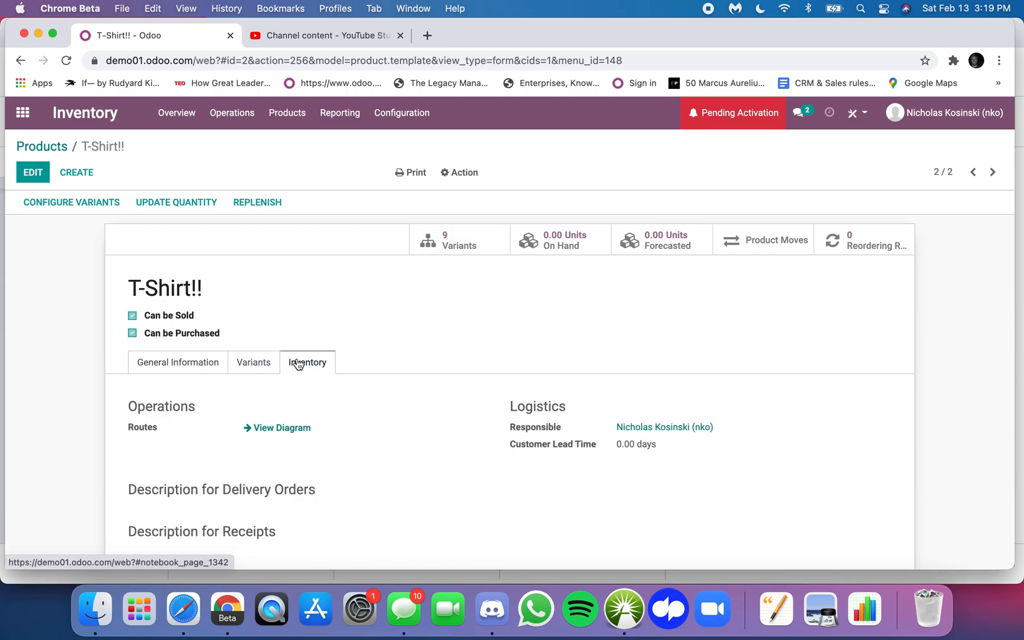
scroll(down, 3)
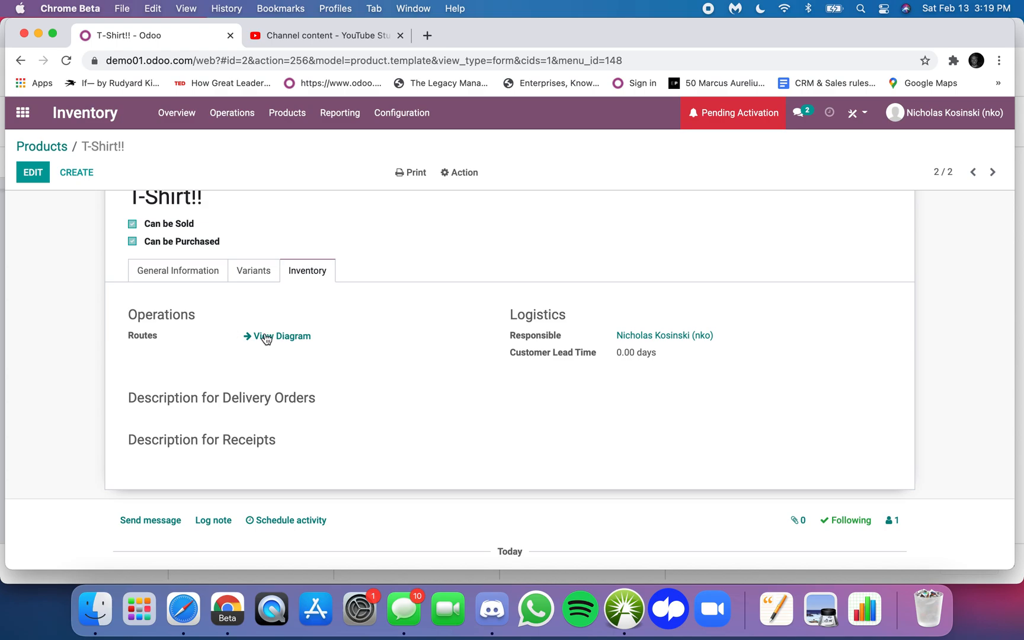
click(33, 173)
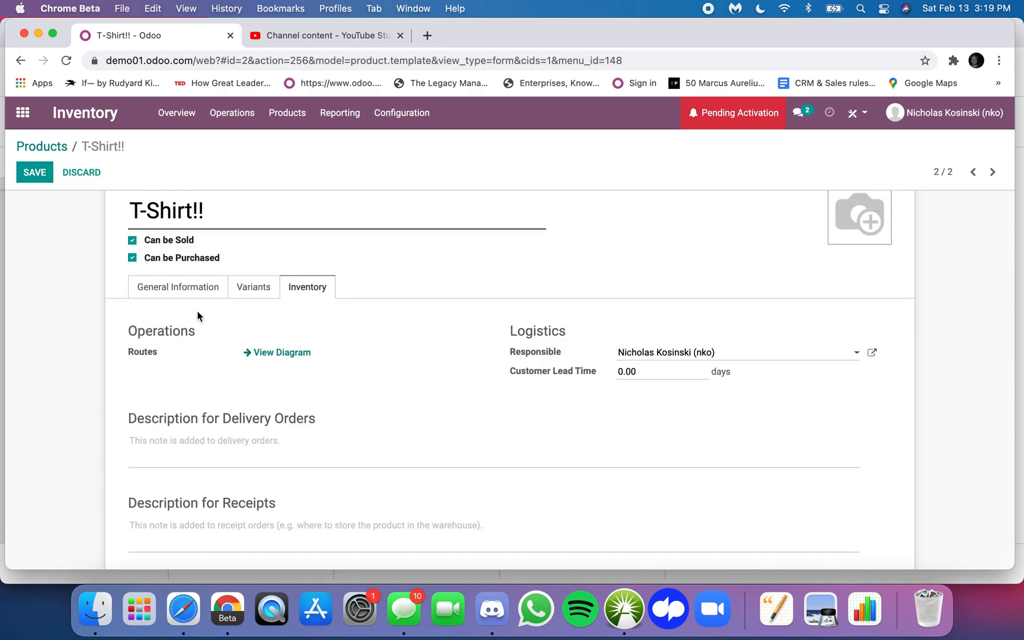
mouse_move(178, 286)
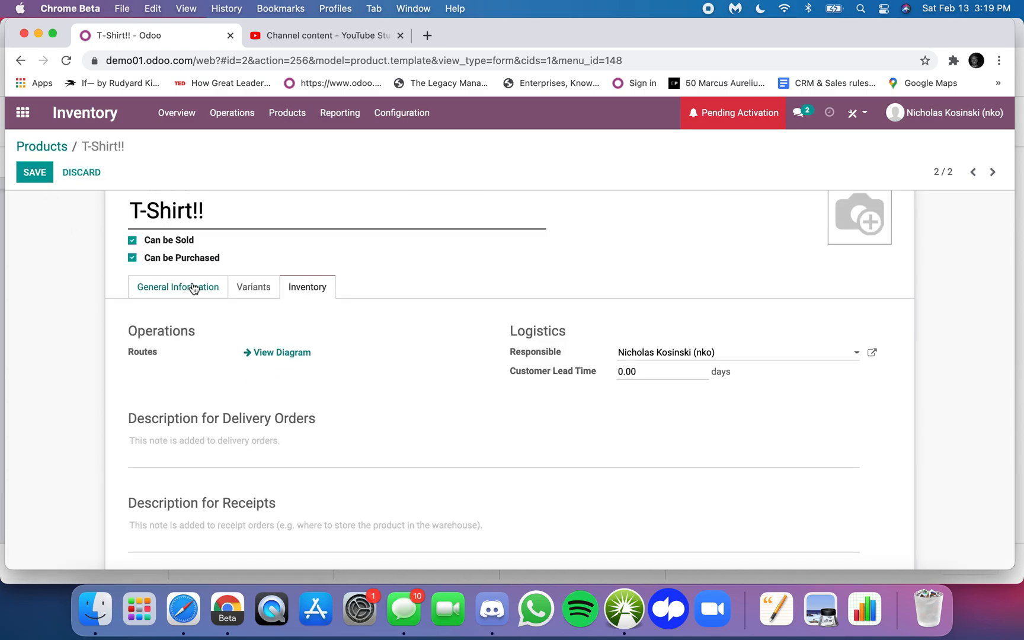
click(34, 172)
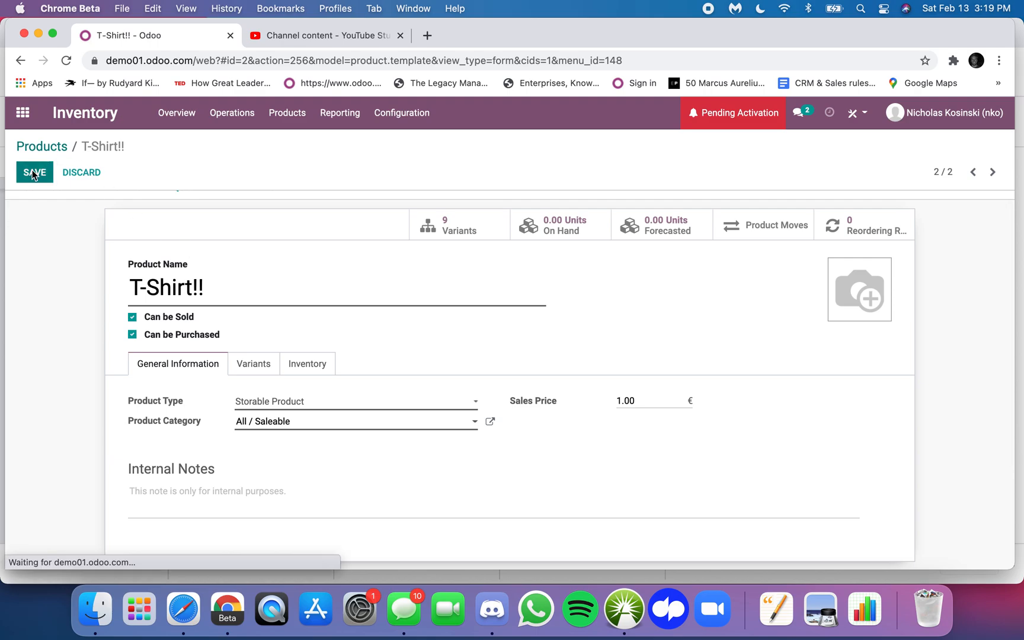
click(34, 173)
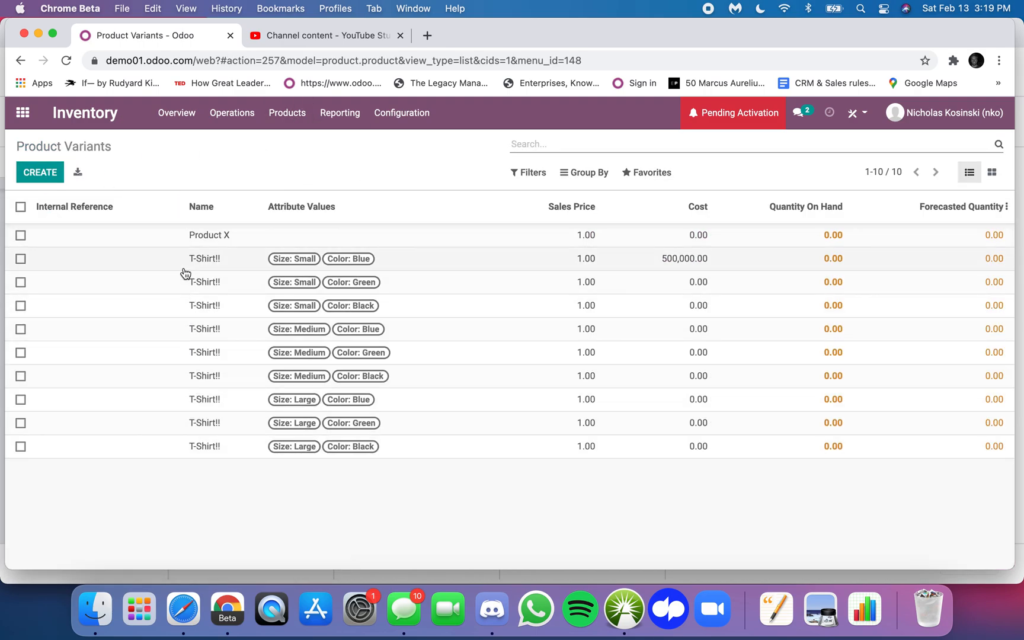
Step: Open the Small, Blue variant in edit mode, then step to Small, Green's general information
click(203, 258)
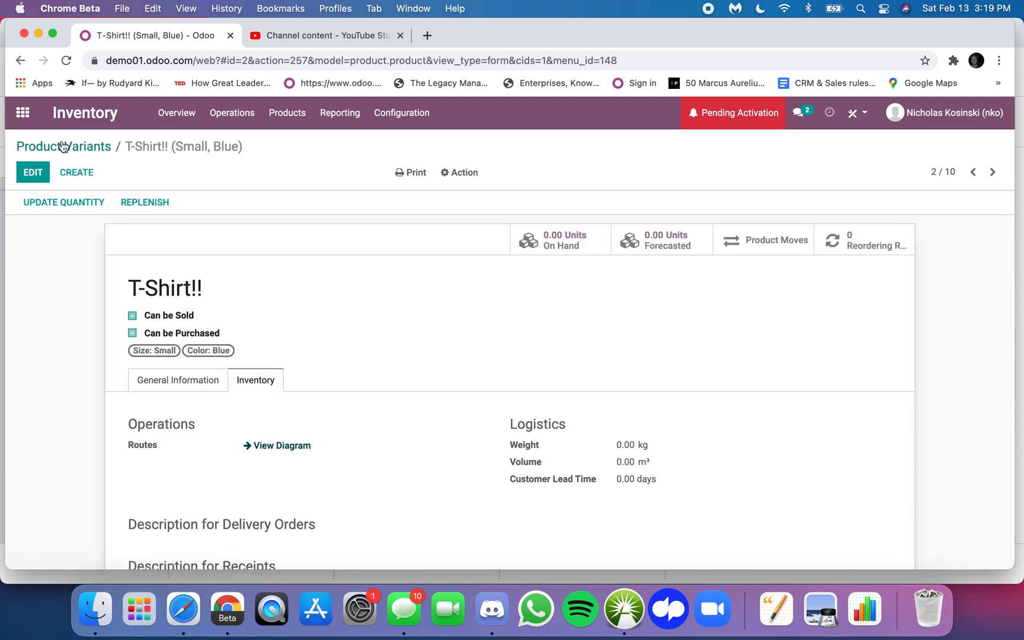
click(32, 172)
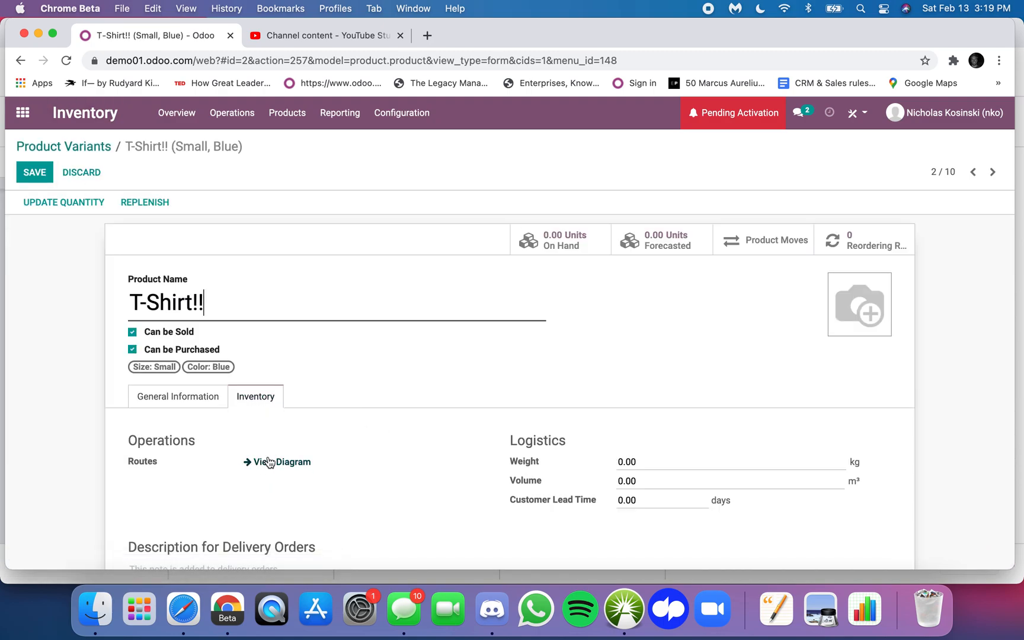
mouse_move(271, 509)
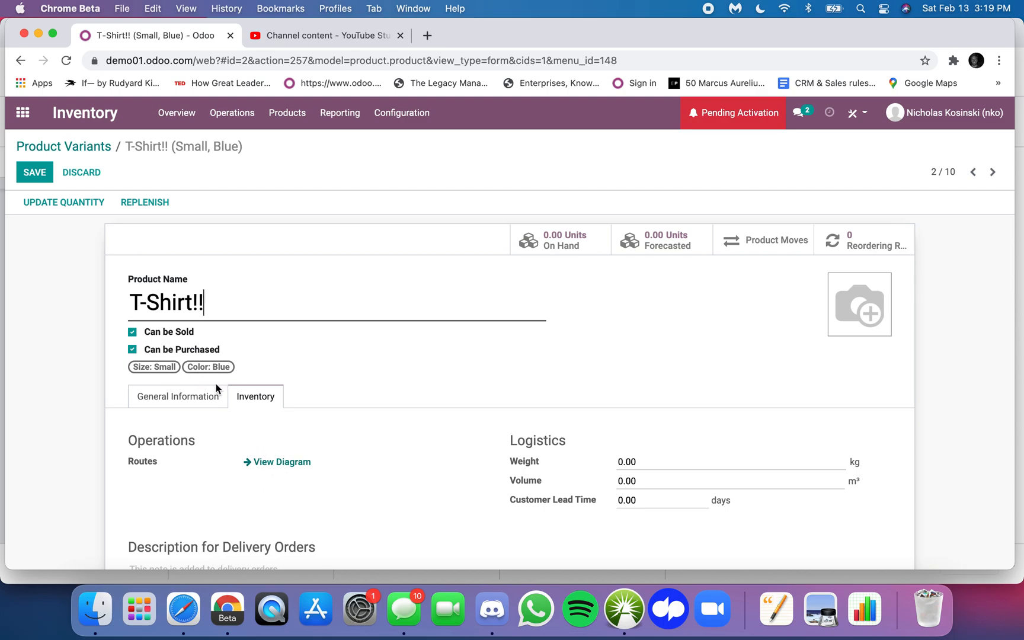
mouse_move(229, 380)
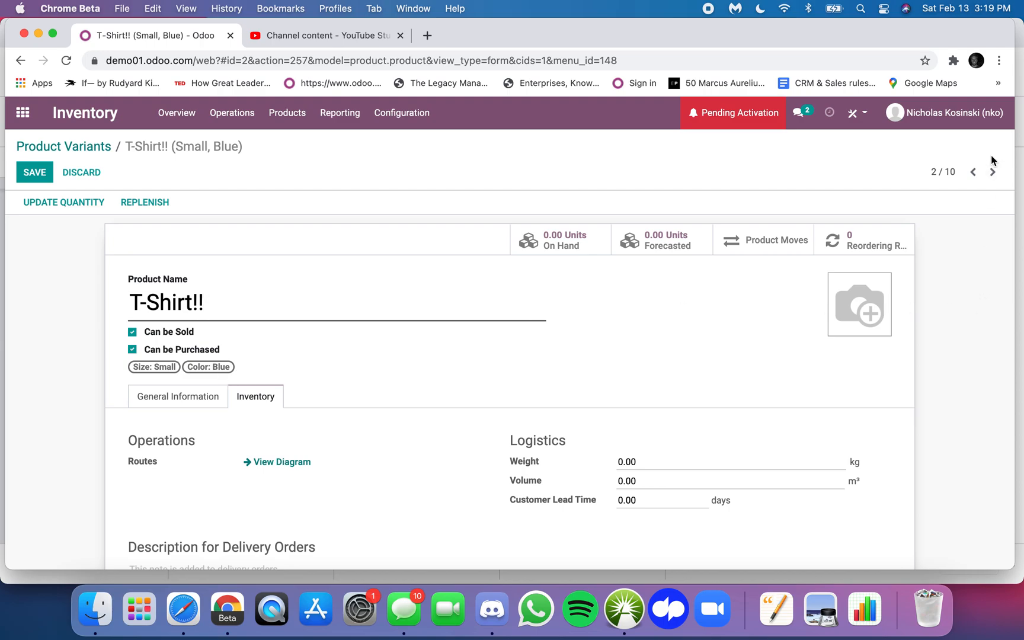
click(992, 172)
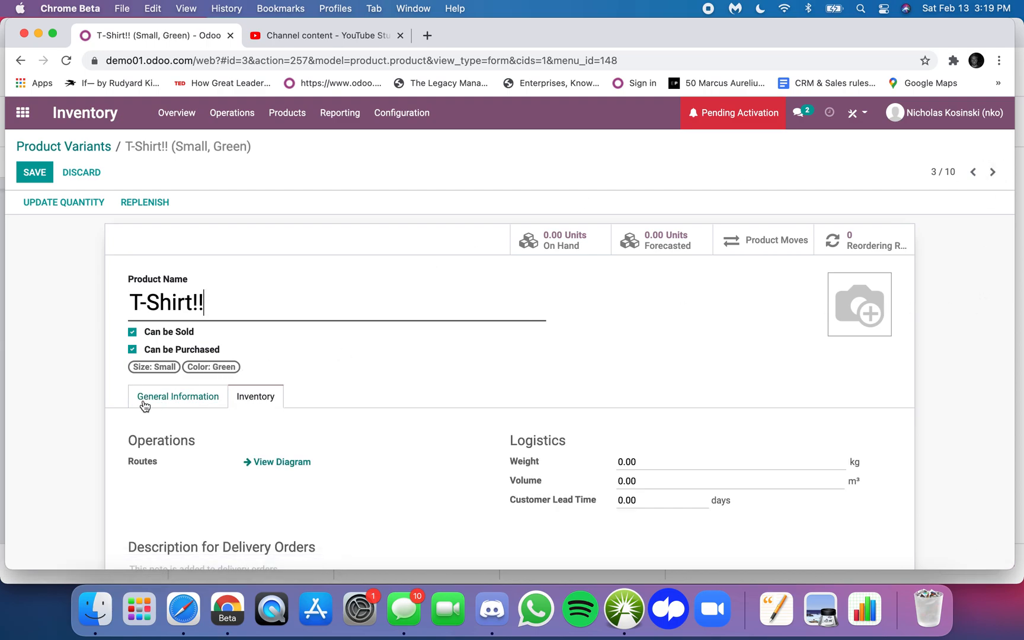
click(178, 396)
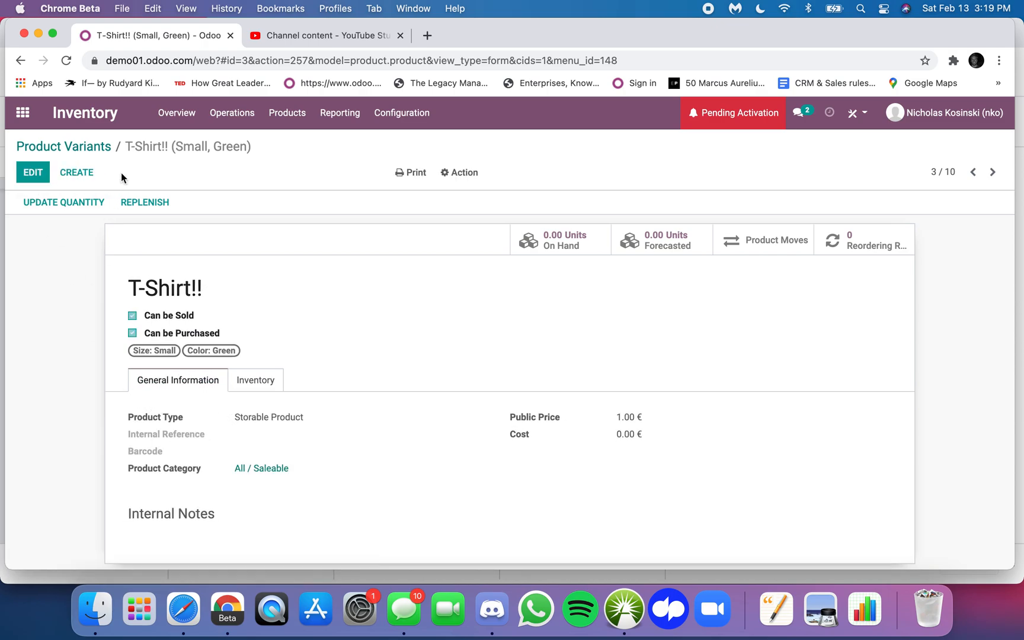
Step: Return to Product Variants, then open the T-Shirt!! template from the Products overview
click(64, 146)
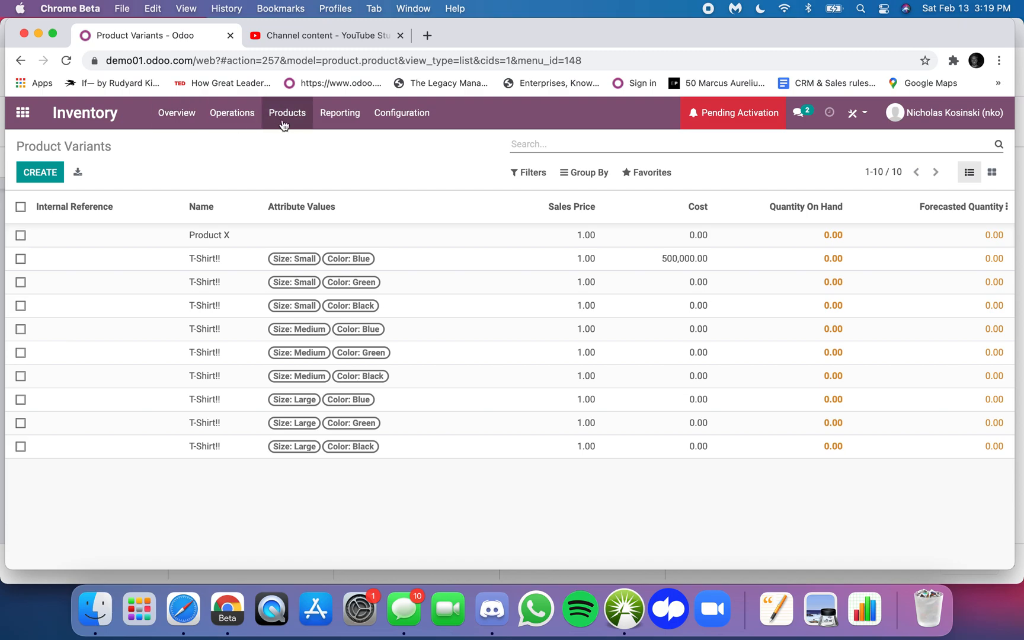
click(287, 113)
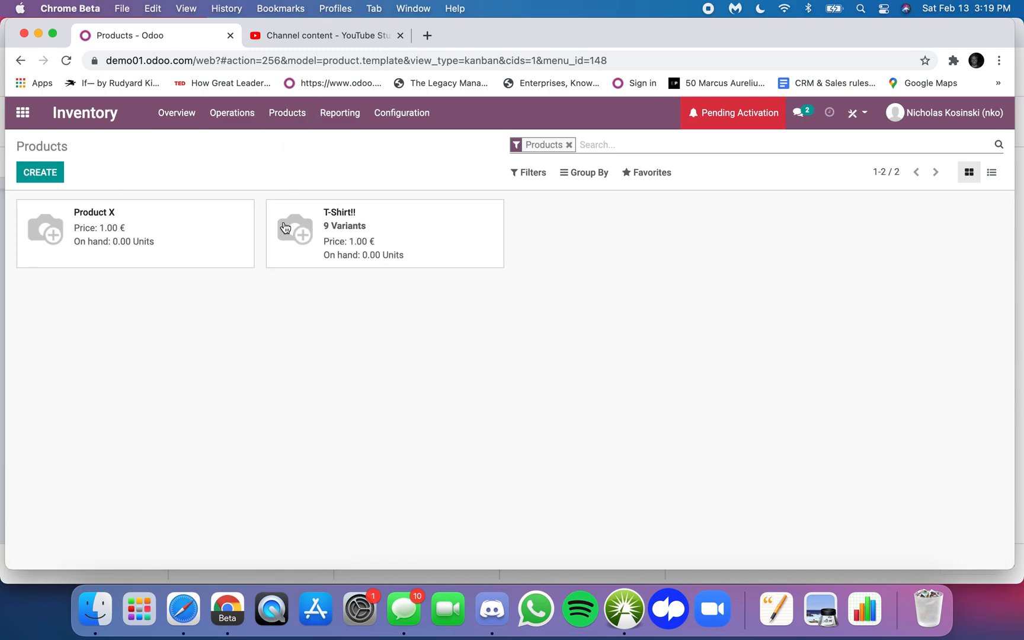
mouse_move(492, 377)
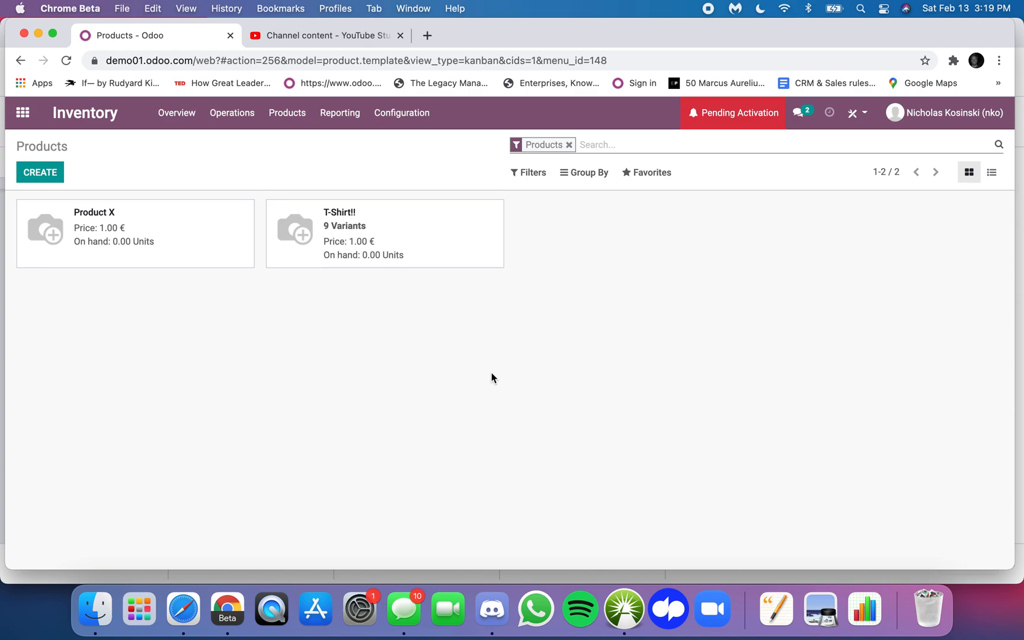
mouse_move(435, 255)
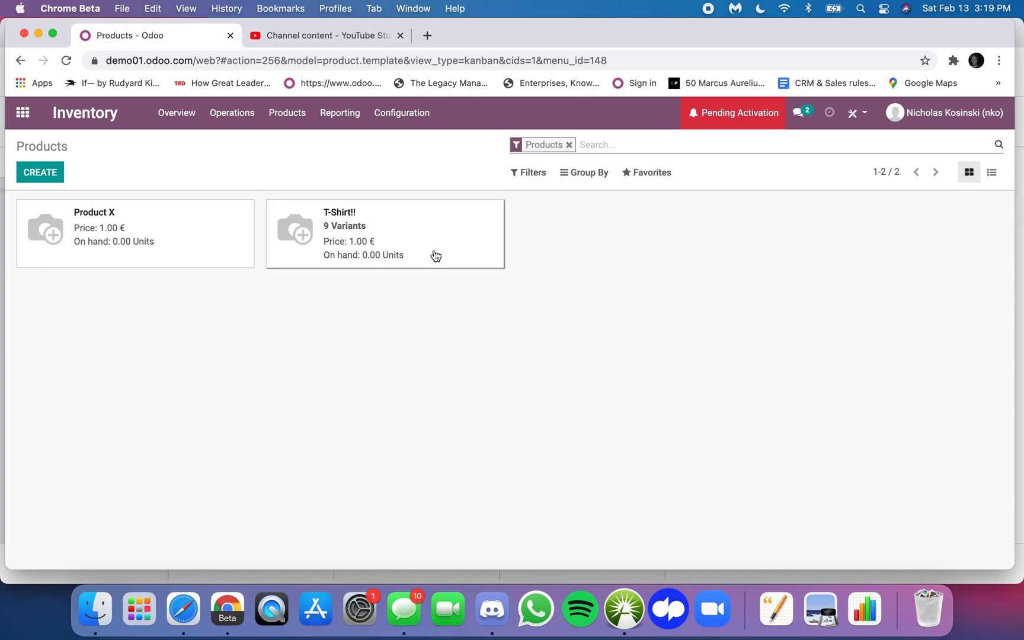
click(385, 232)
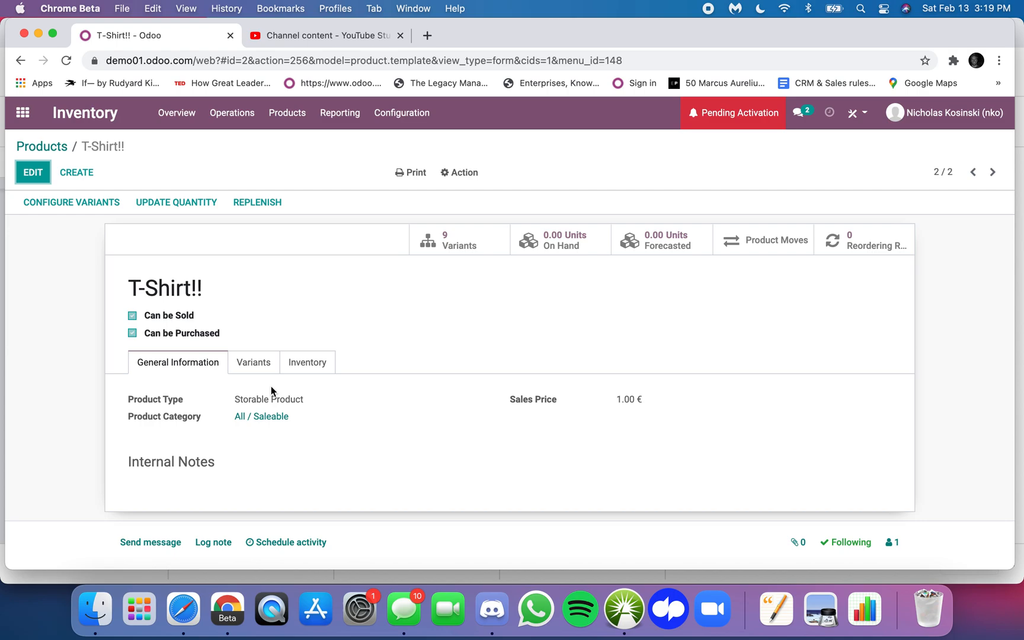
mouse_move(415, 267)
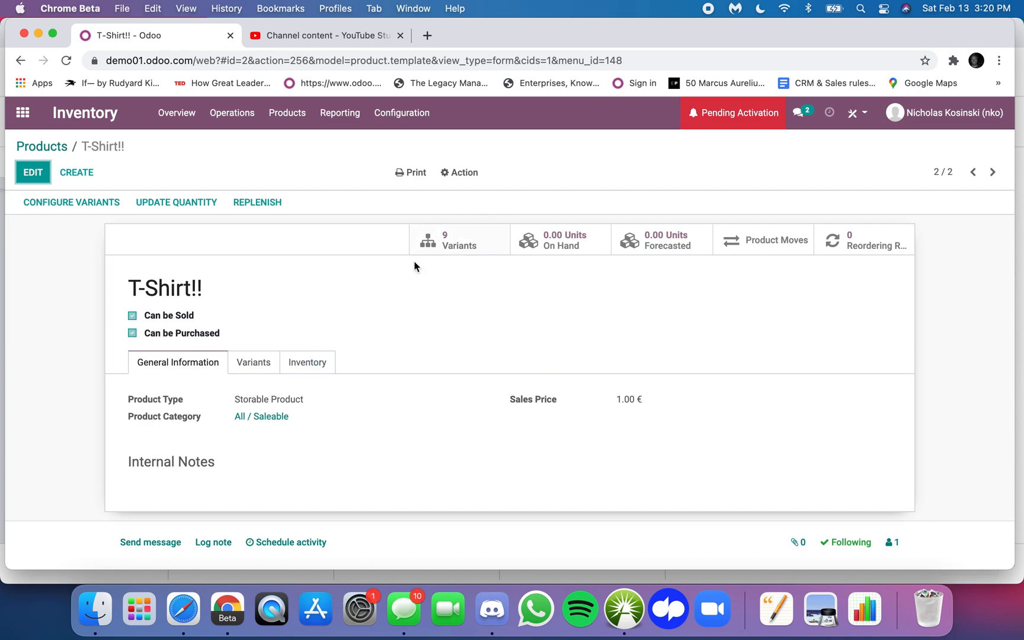
mouse_move(436, 263)
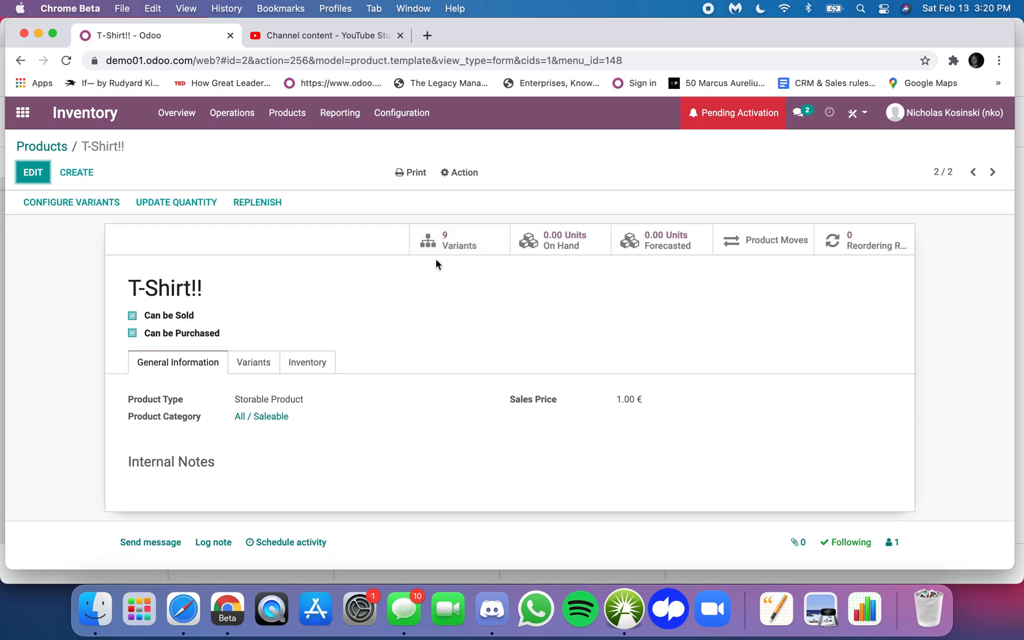
Step: Revisit the Product Variants list and the Small, Green variant, then return to the apps menu
click(286, 112)
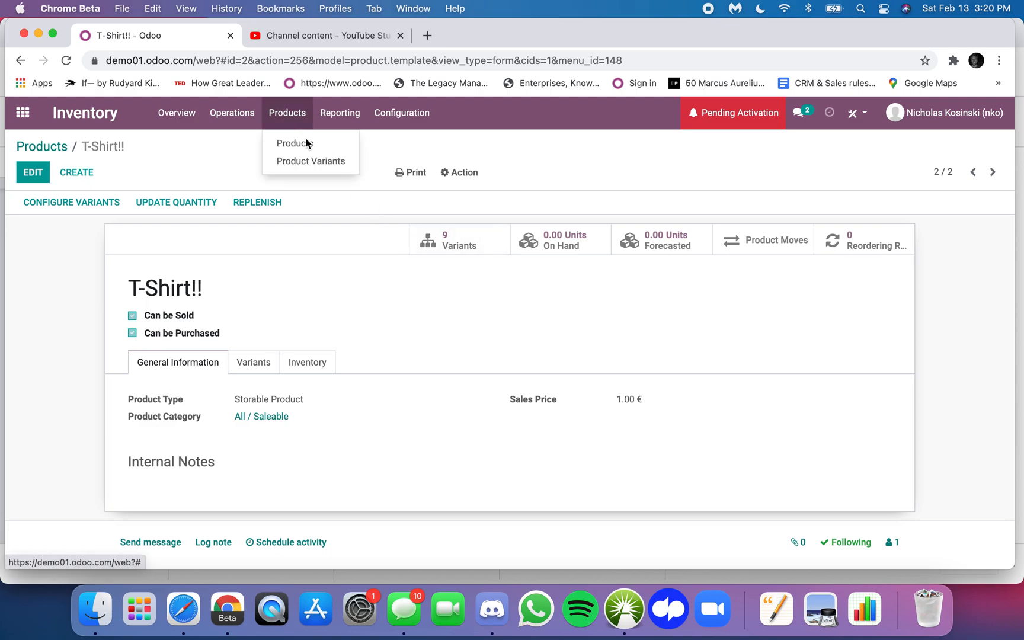
click(311, 162)
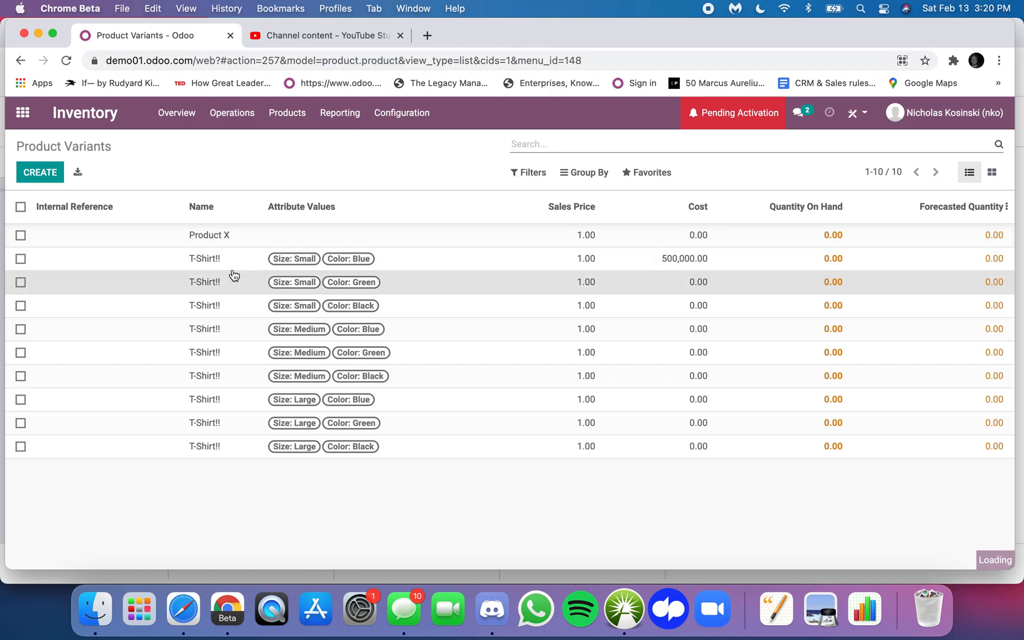
click(204, 282)
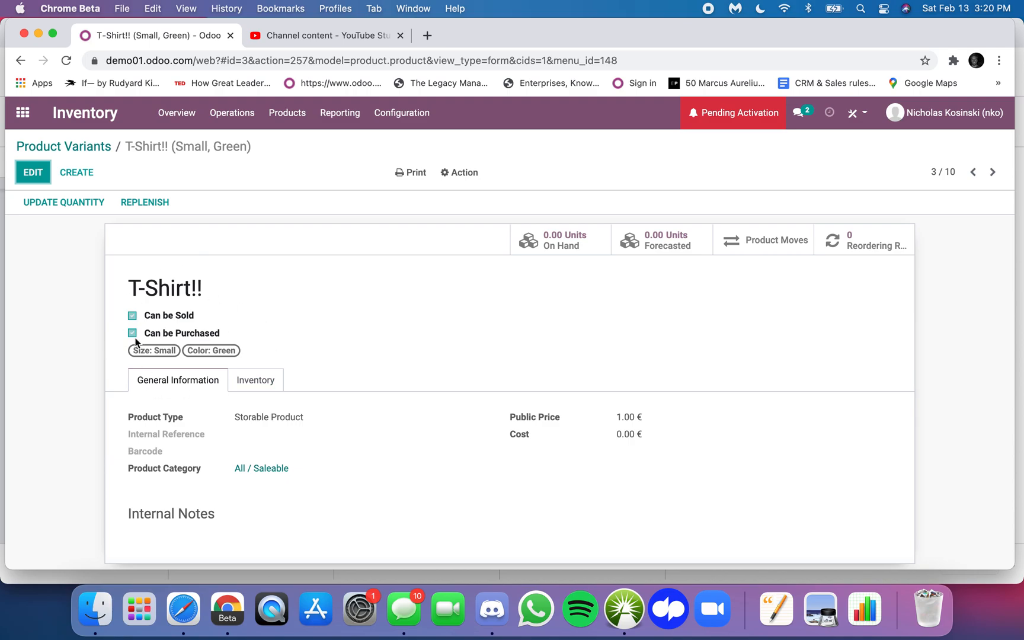
mouse_move(178, 360)
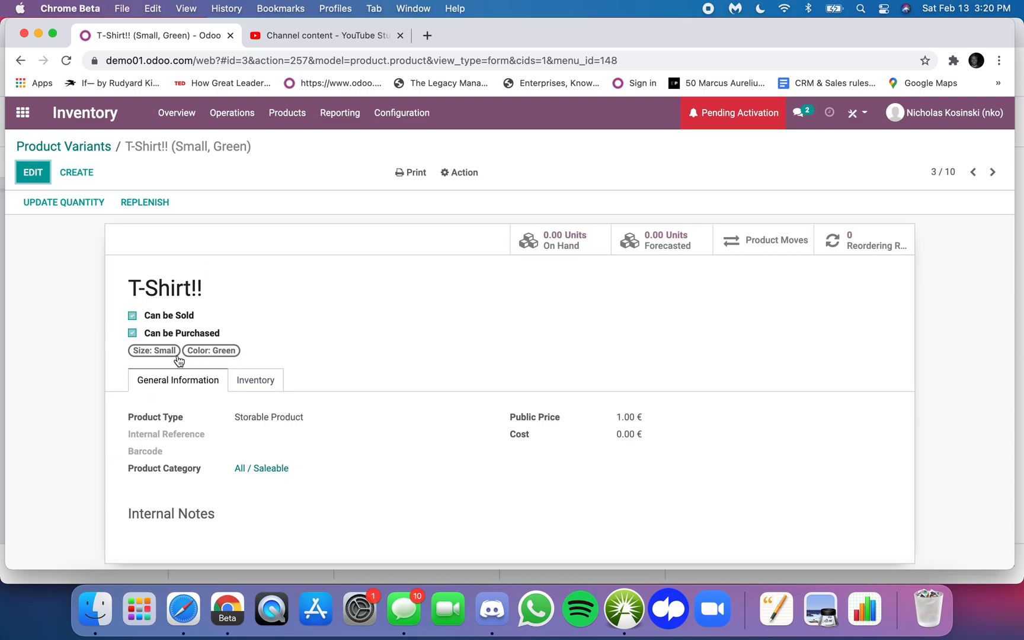
click(63, 145)
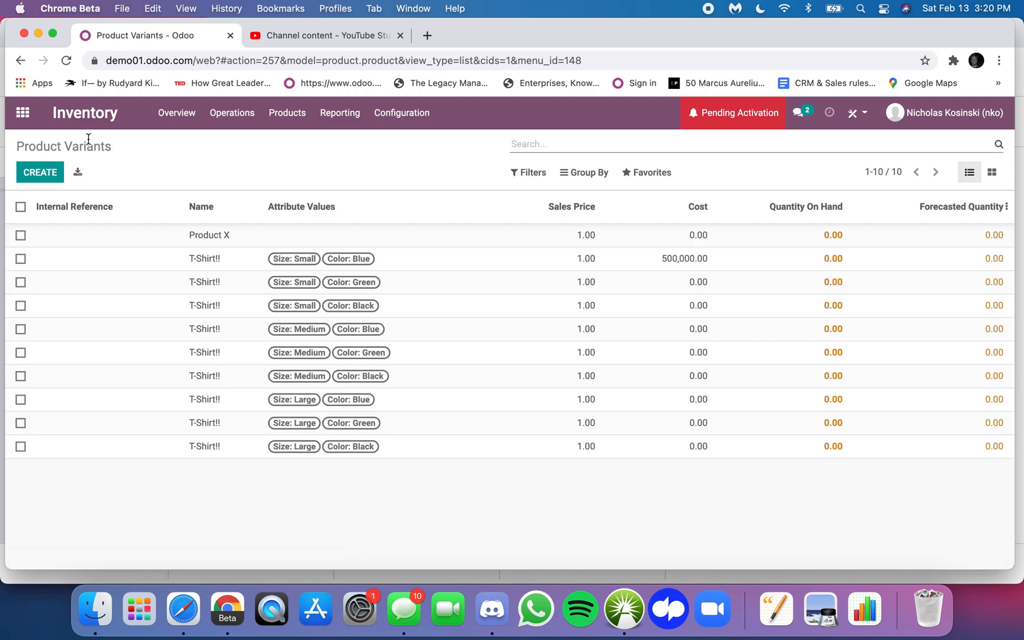
click(22, 113)
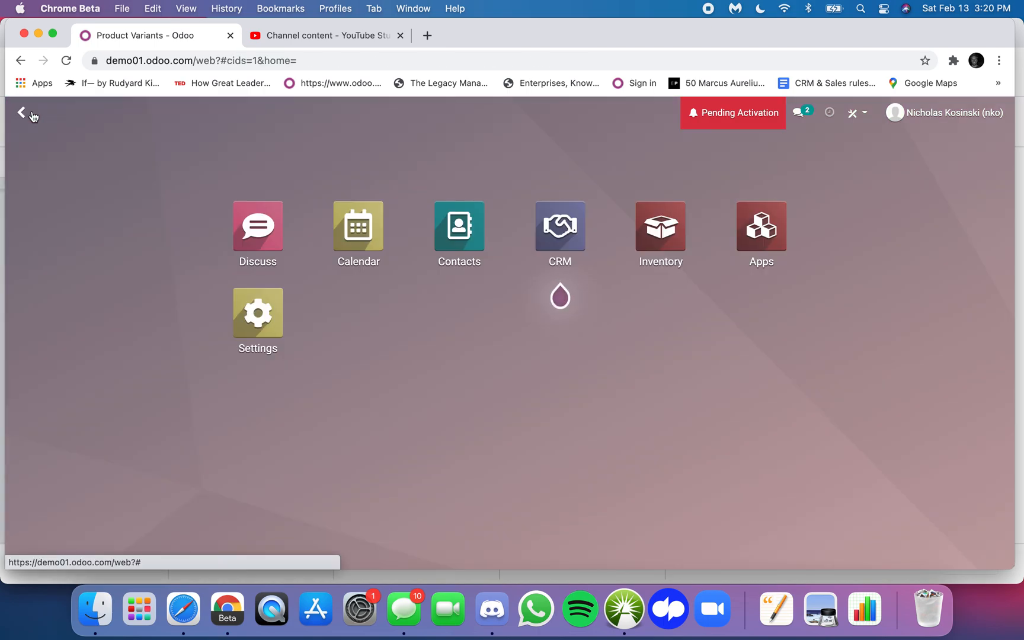